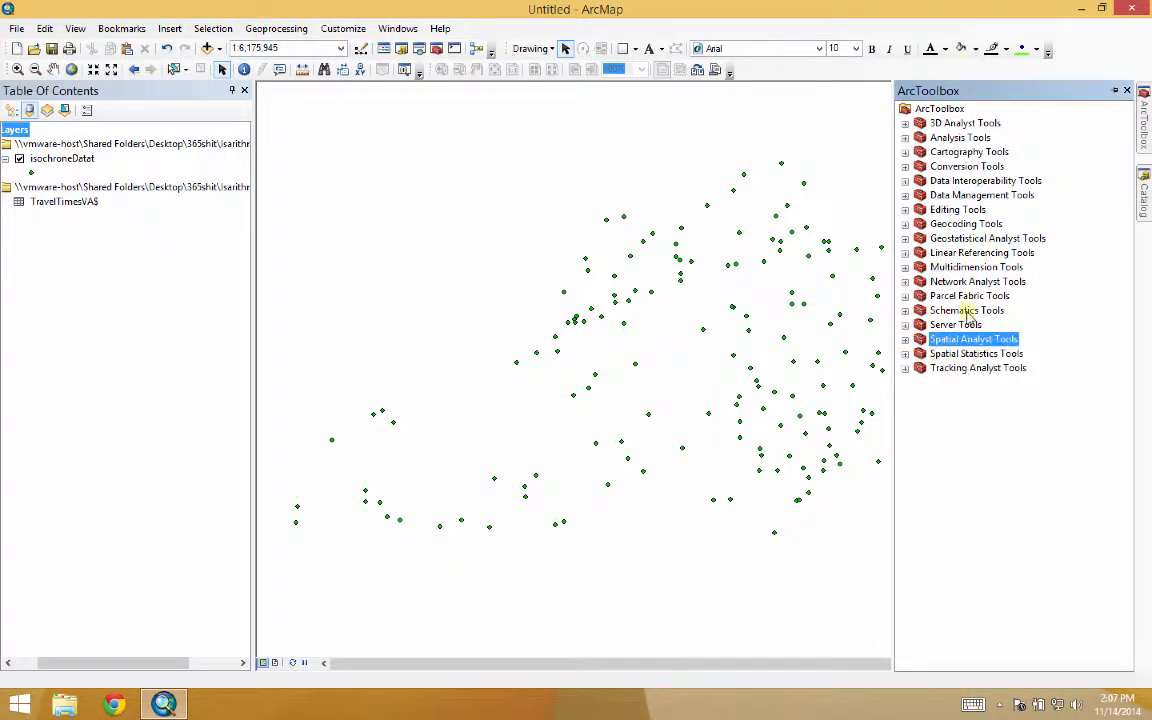
- Expand Spatial Analyst Tools > Interpolation and launch the Kriging tool
{"action": "left_click", "coordinate": [906, 338]}
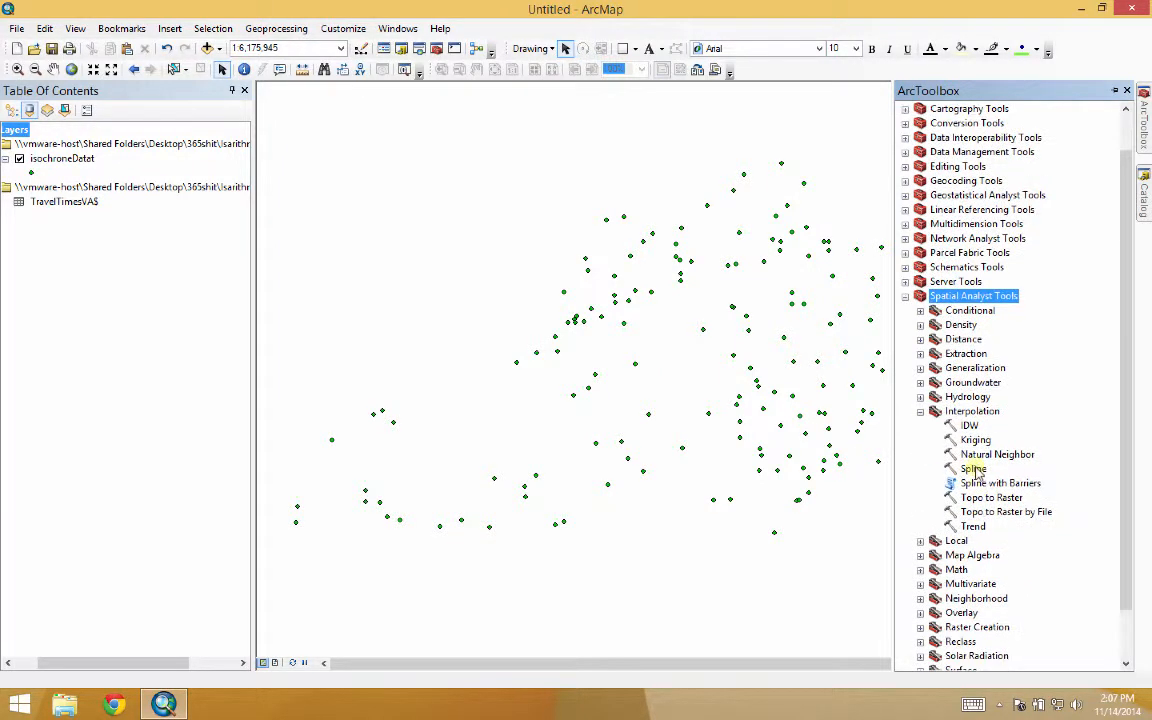
{"action": "scroll", "scroll_direction": "down", "scroll_amount": 3}
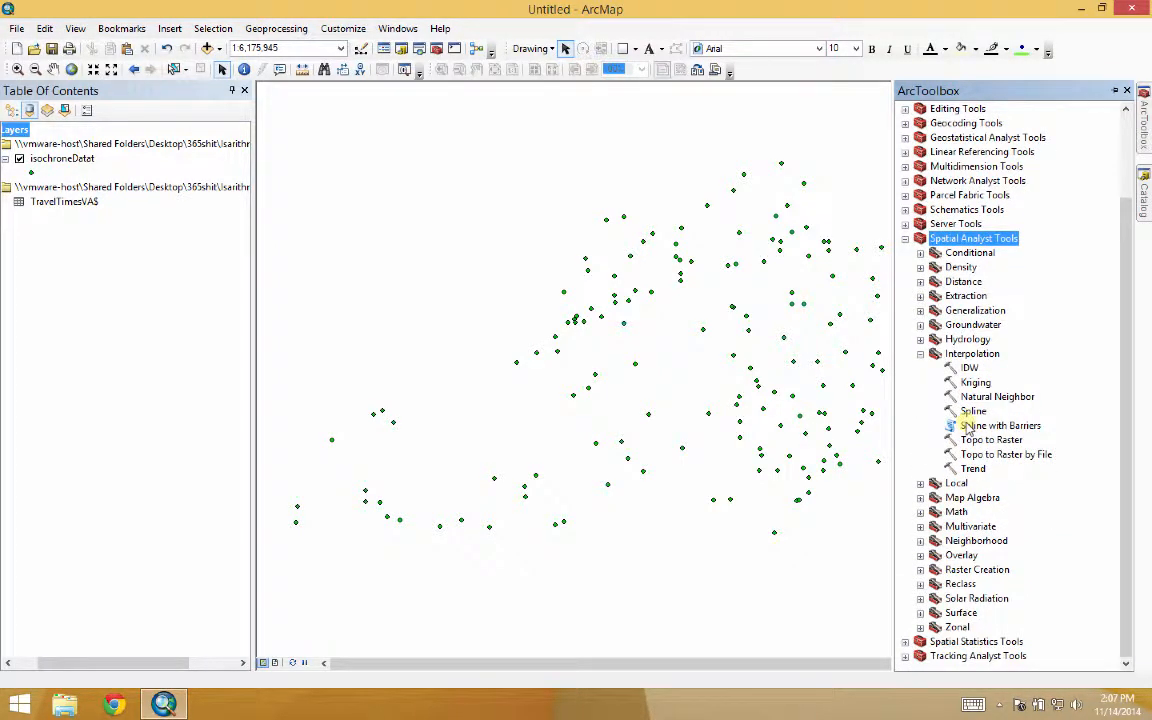
{"action": "double_click", "coordinate": [975, 382]}
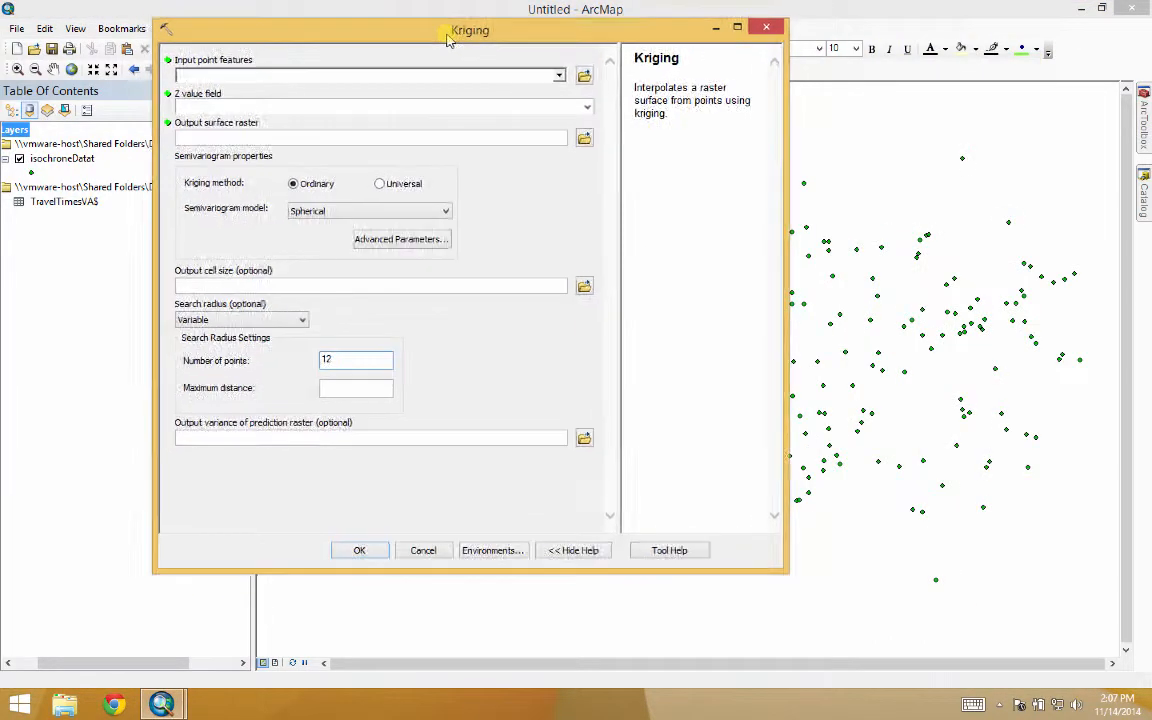
- Set isochroneDatat as Kriging input points with TimeMinute as the Z value field
{"action": "left_click_drag", "start_coordinate": [470, 30], "coordinate": [489, 37]}
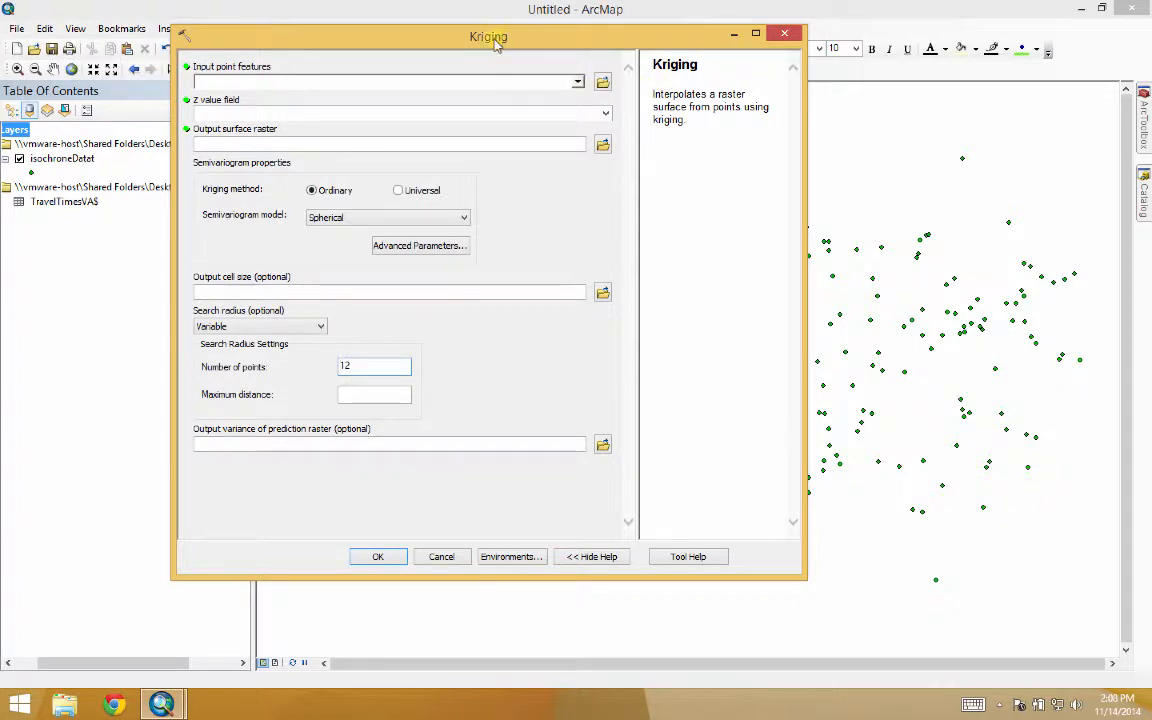
{"action": "left_click", "coordinate": [577, 81]}
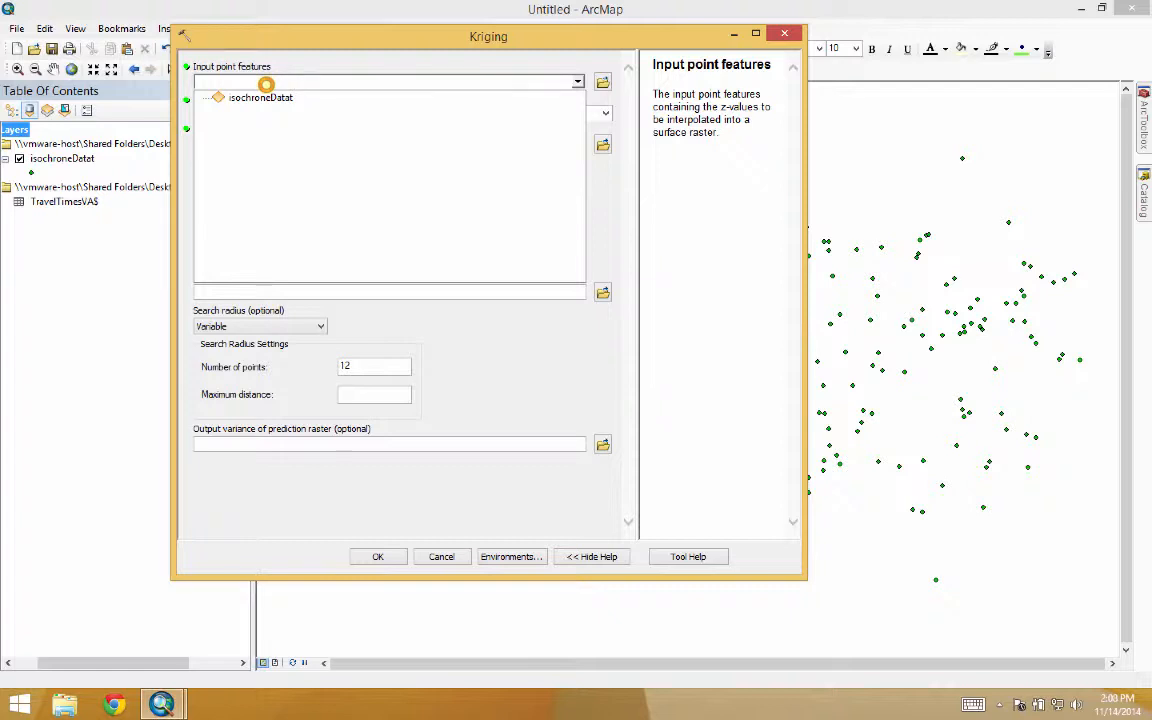
{"action": "left_click", "coordinate": [260, 97]}
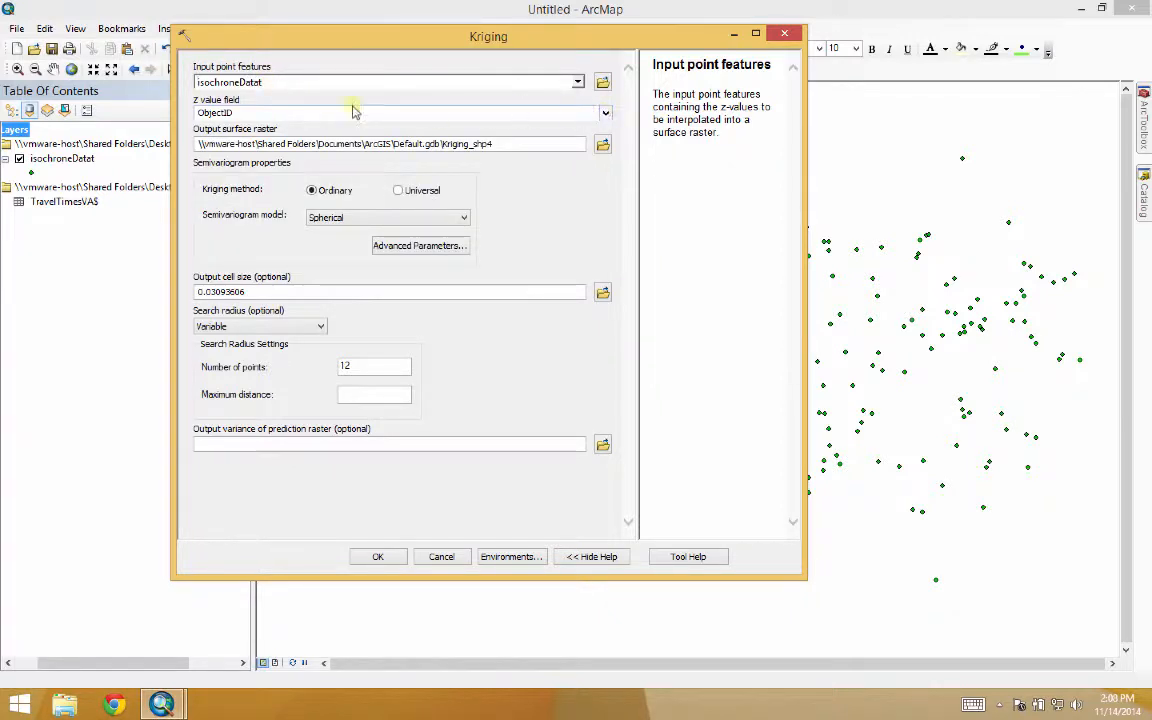
{"action": "left_click", "coordinate": [605, 112]}
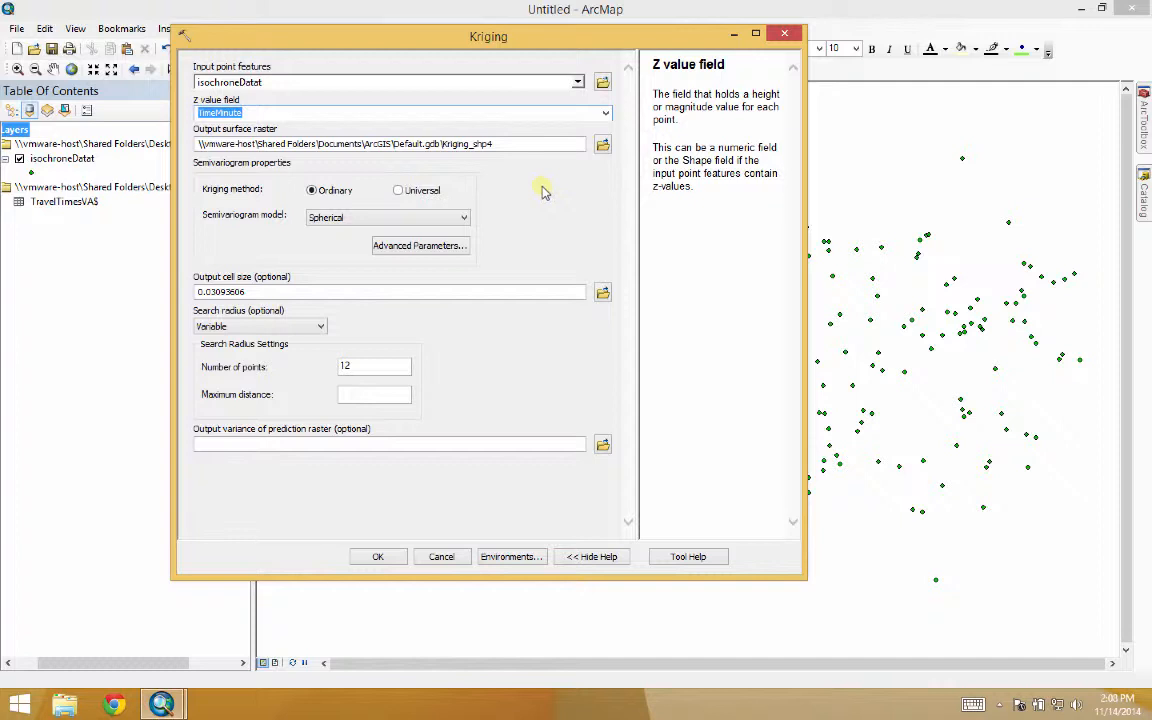
{"action": "mouse_move", "coordinate": [435, 155]}
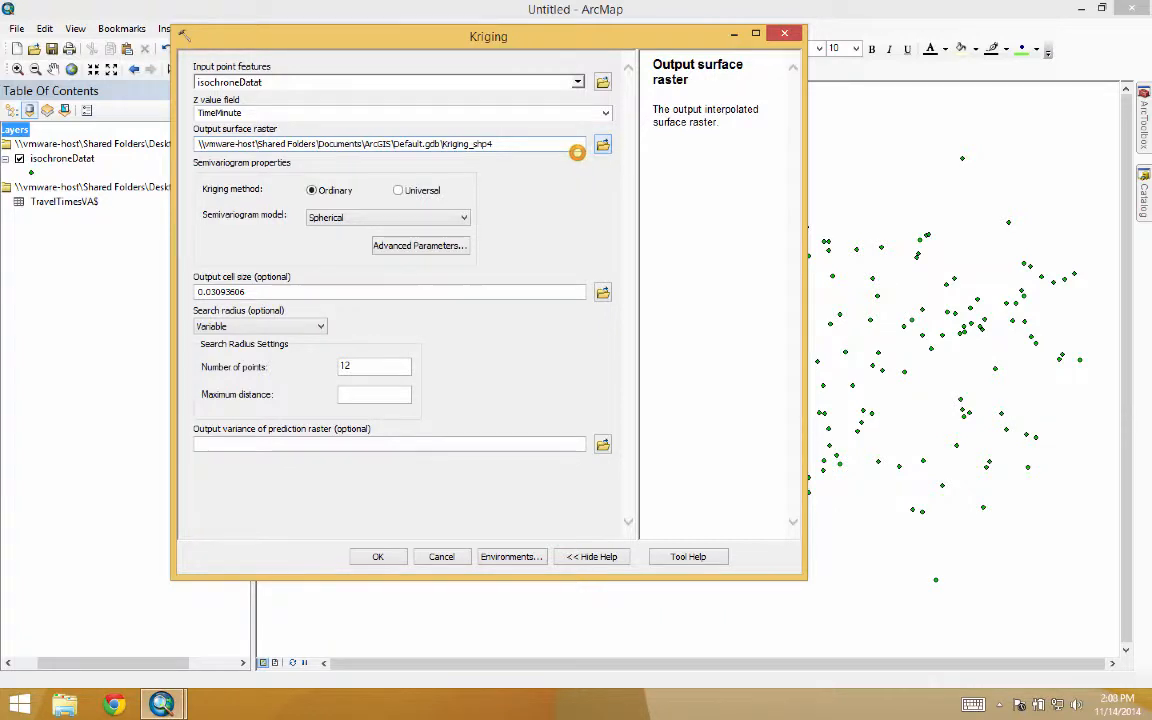
- Save the output surface as youtubedemo2 in C:\ and run ordinary kriging
{"action": "left_click", "coordinate": [602, 143]}
{"action": "type", "text": "youtubedemo2"}
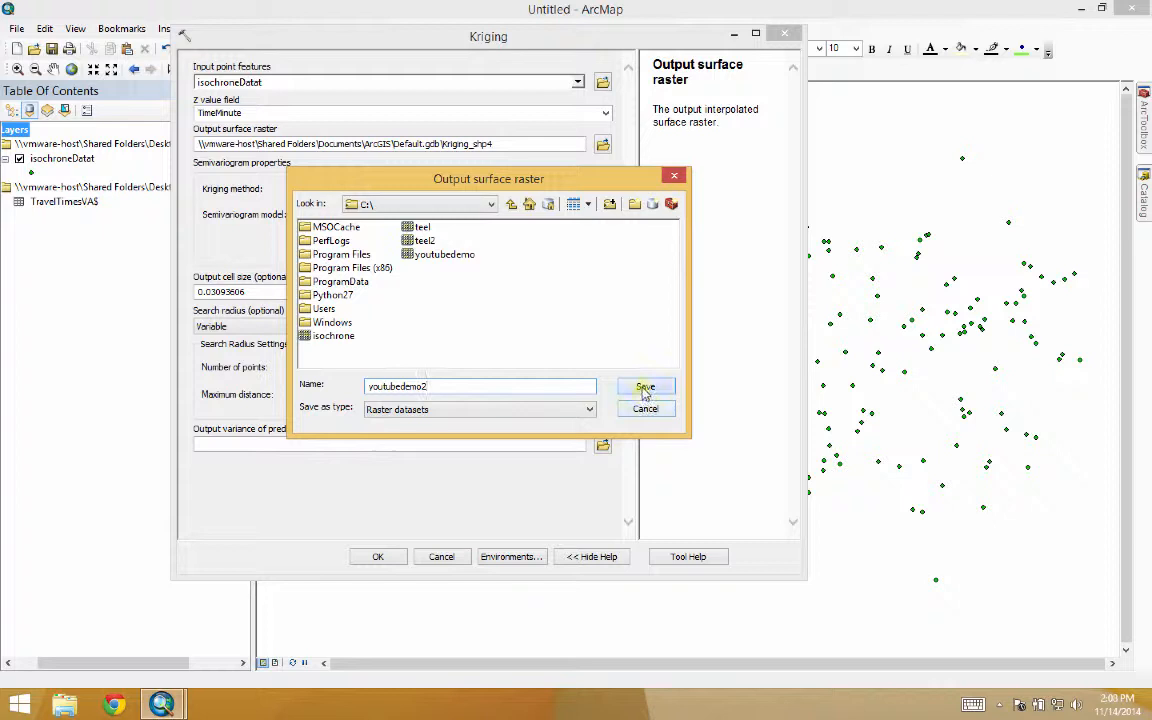
{"action": "left_click", "coordinate": [644, 387]}
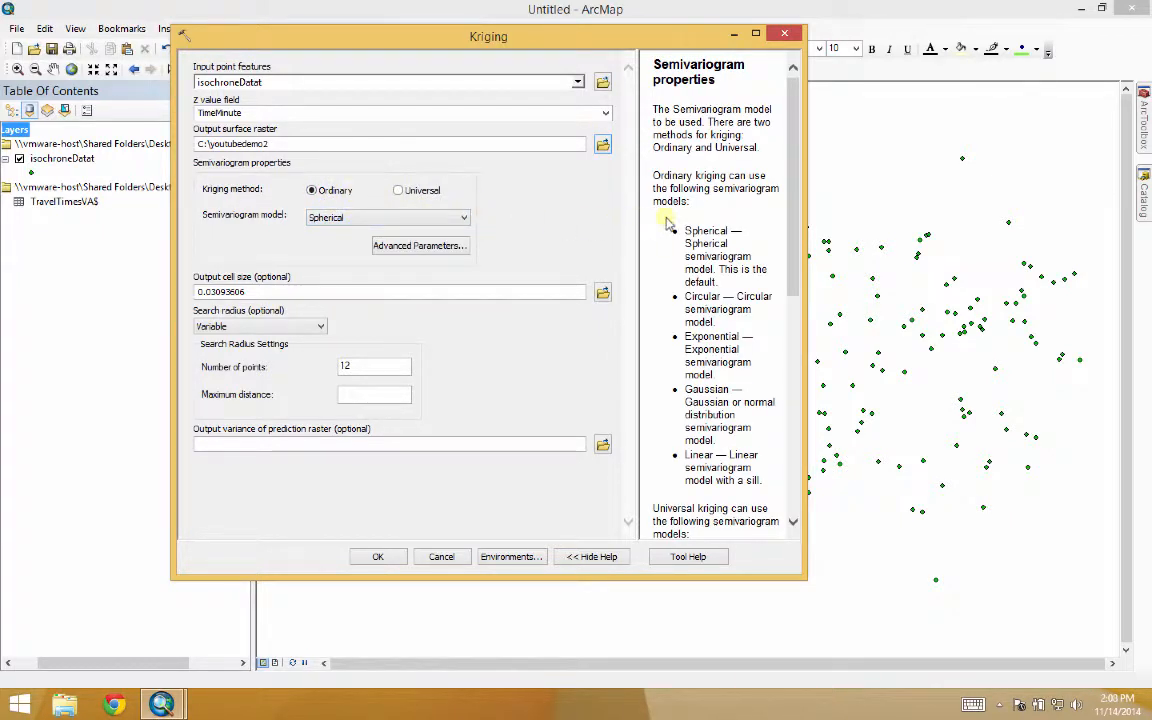
{"action": "left_click", "coordinate": [397, 190]}
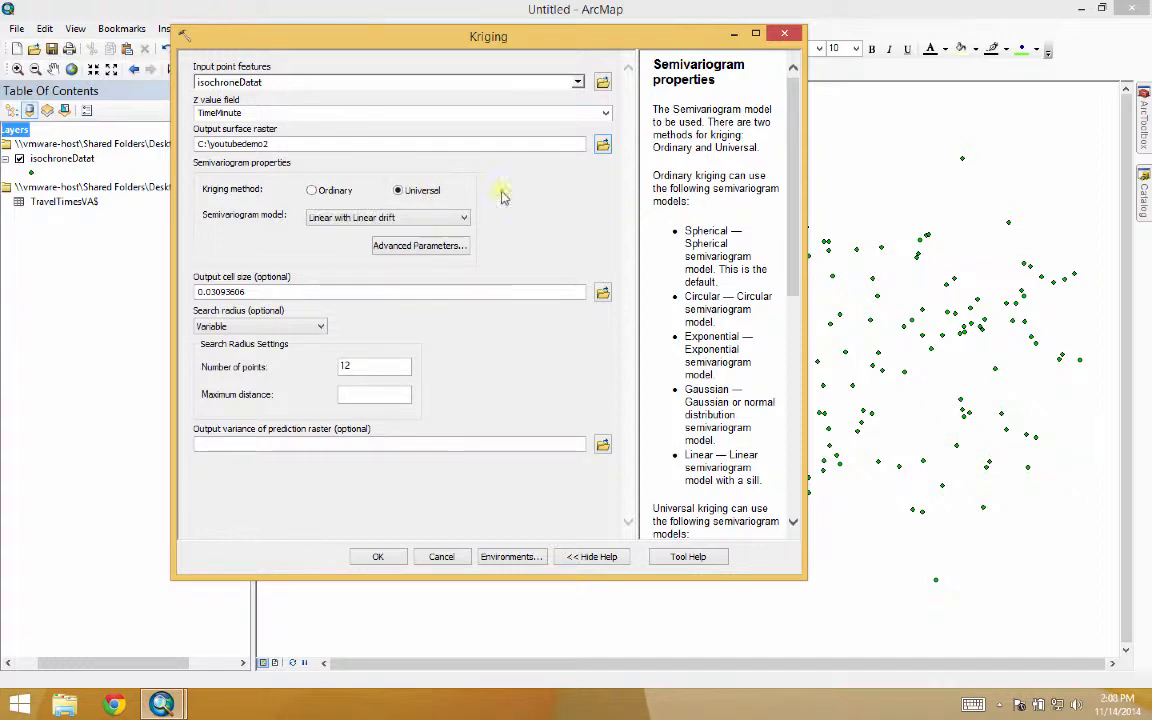
{"action": "left_click", "coordinate": [311, 190]}
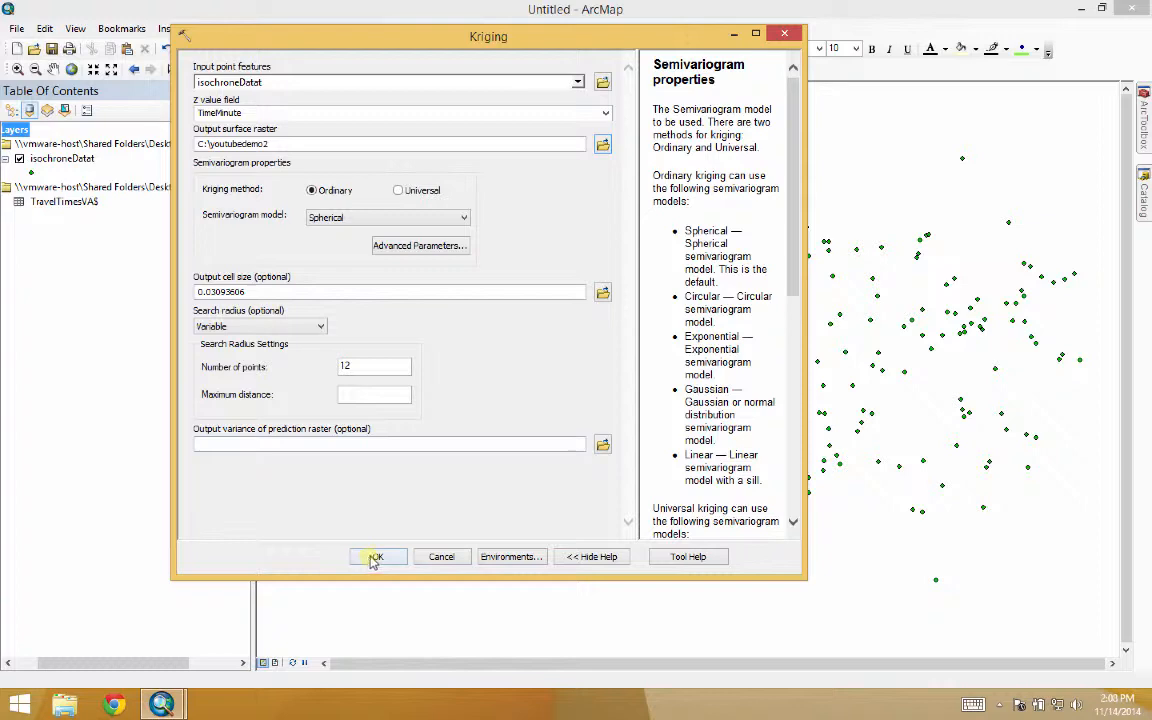
{"action": "left_click", "coordinate": [377, 557]}
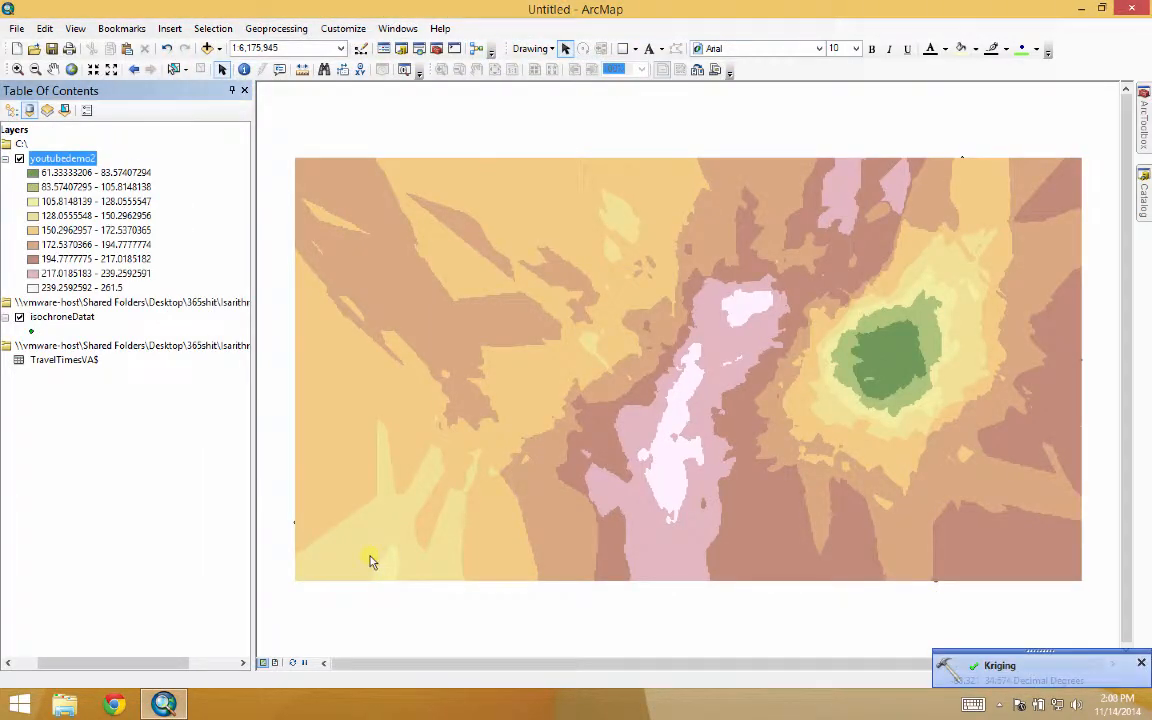
{"action": "mouse_move", "coordinate": [685, 260]}
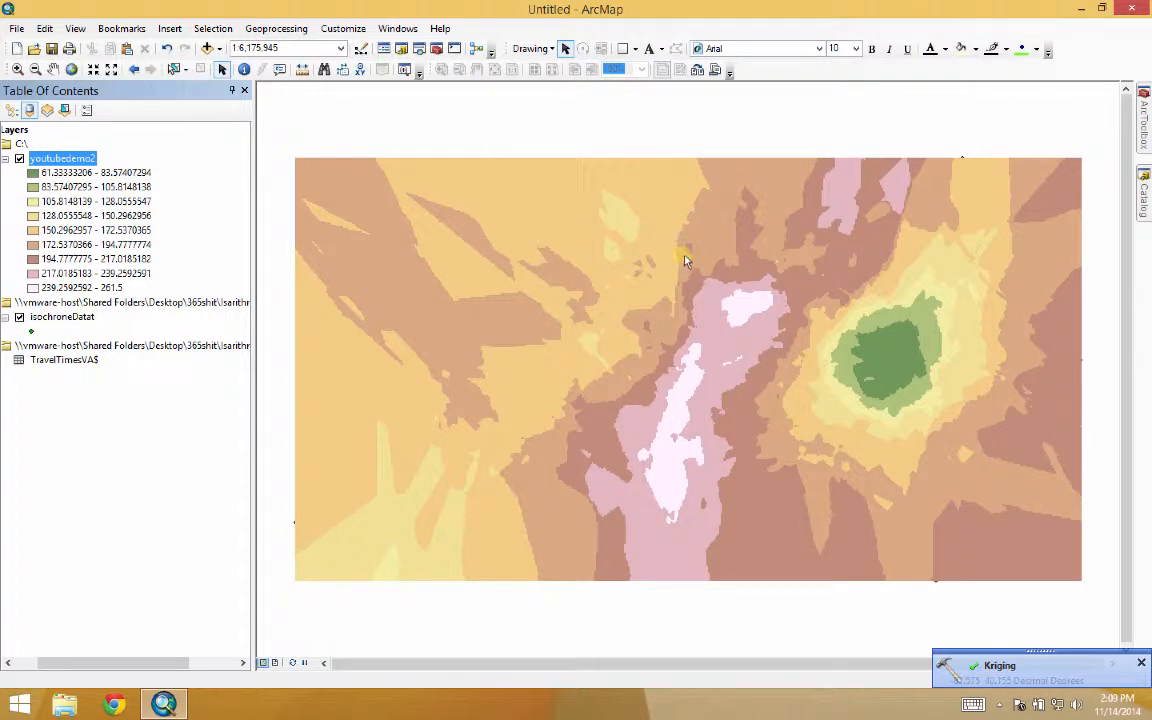
{"action": "mouse_move", "coordinate": [686, 255]}
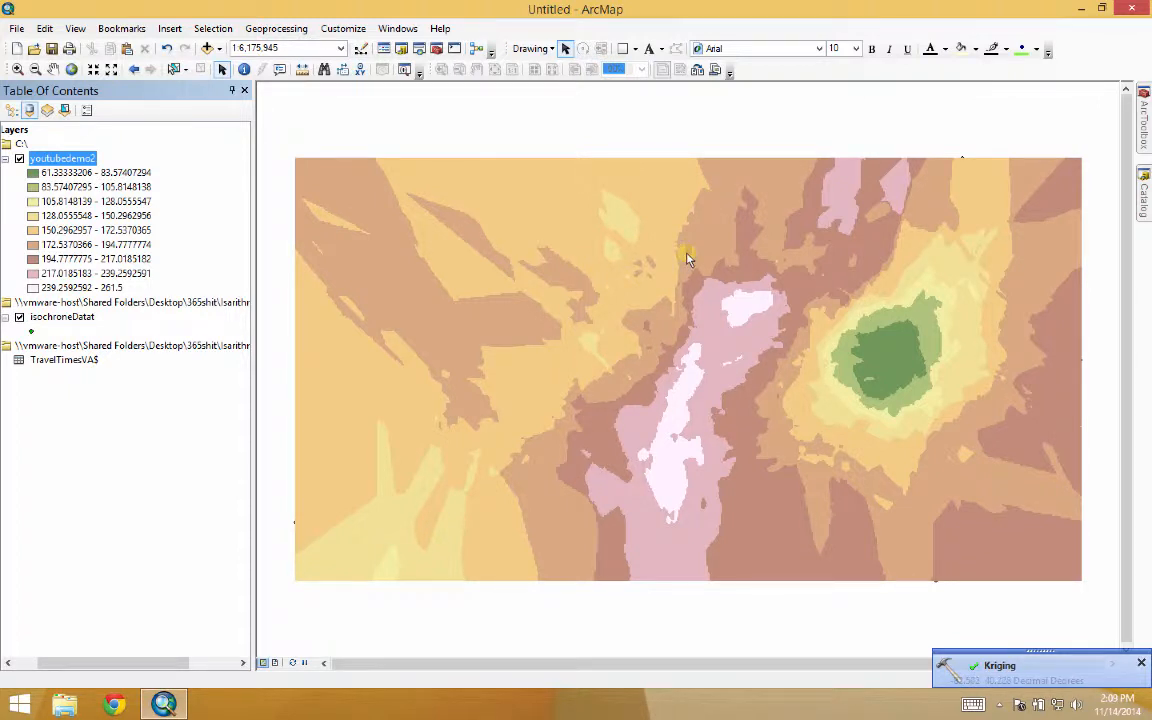
{"action": "mouse_move", "coordinate": [700, 242]}
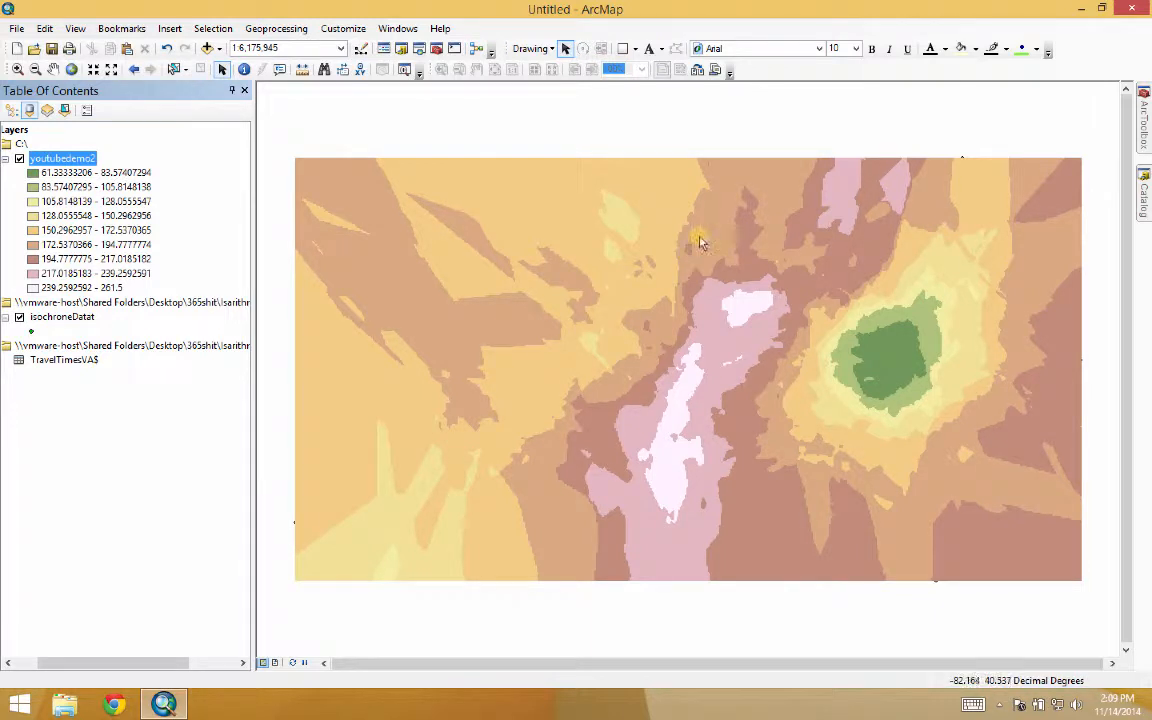
{"action": "mouse_move", "coordinate": [207, 220]}
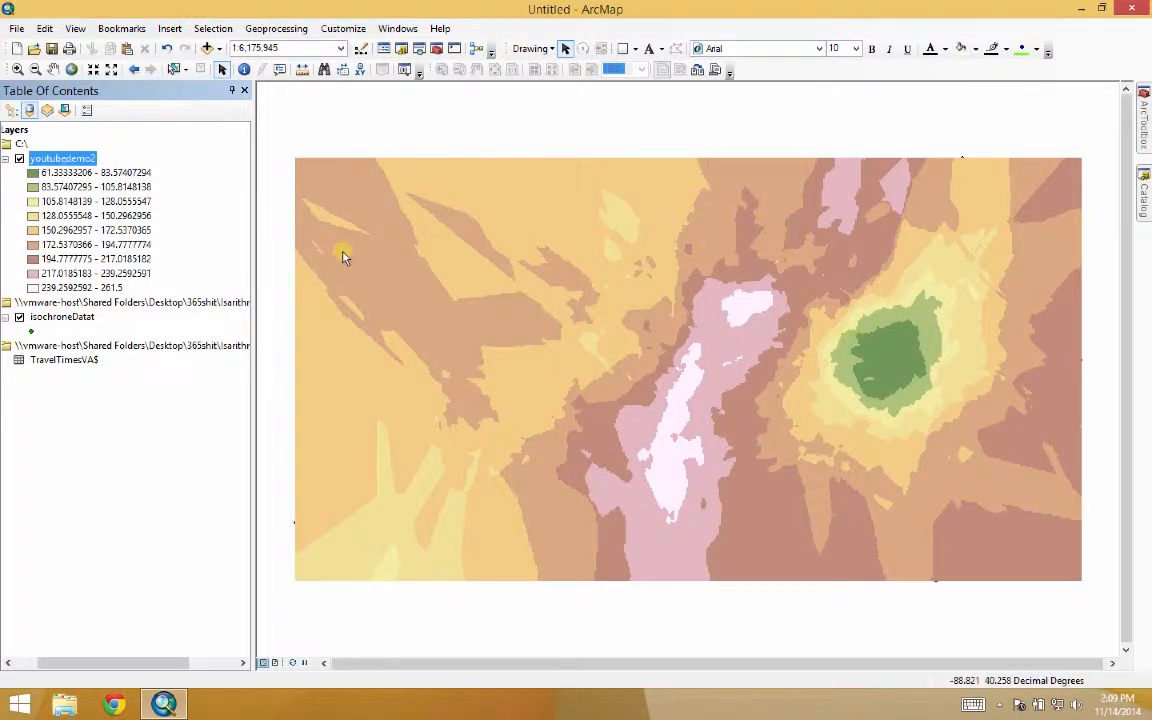
{"action": "mouse_move", "coordinate": [563, 273]}
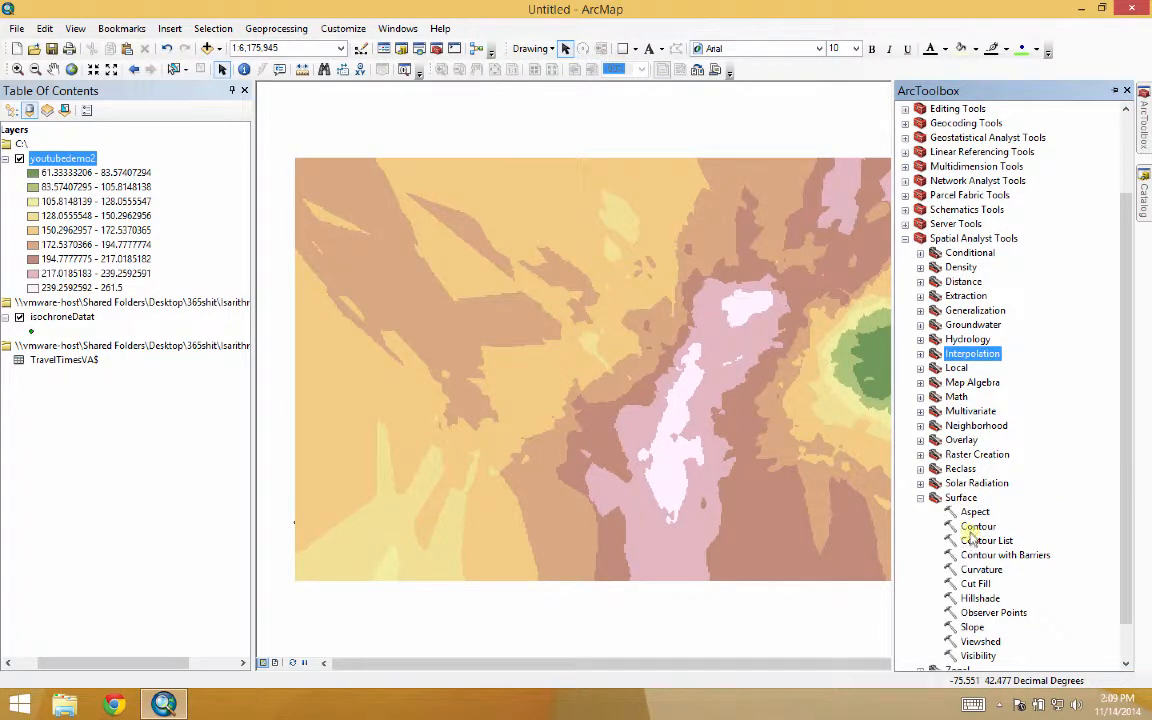
- Launch the Contour tool from Spatial Analyst's Surface tool set
{"action": "left_click", "coordinate": [978, 526]}
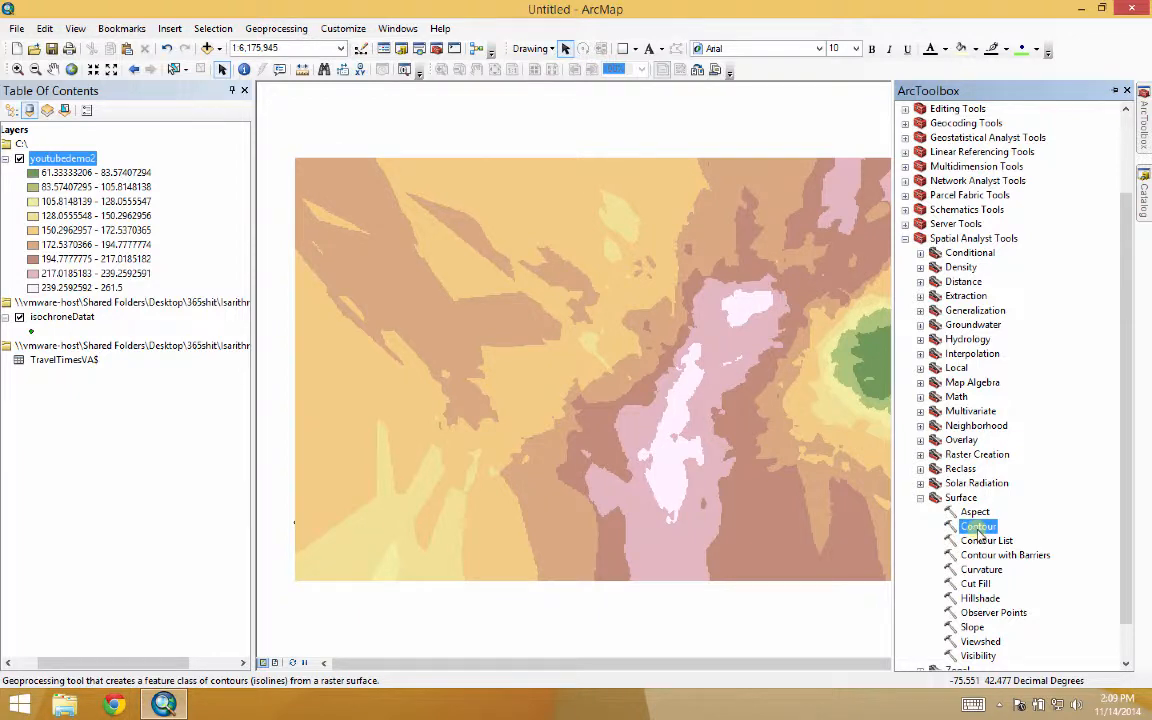
{"action": "double_click", "coordinate": [978, 526]}
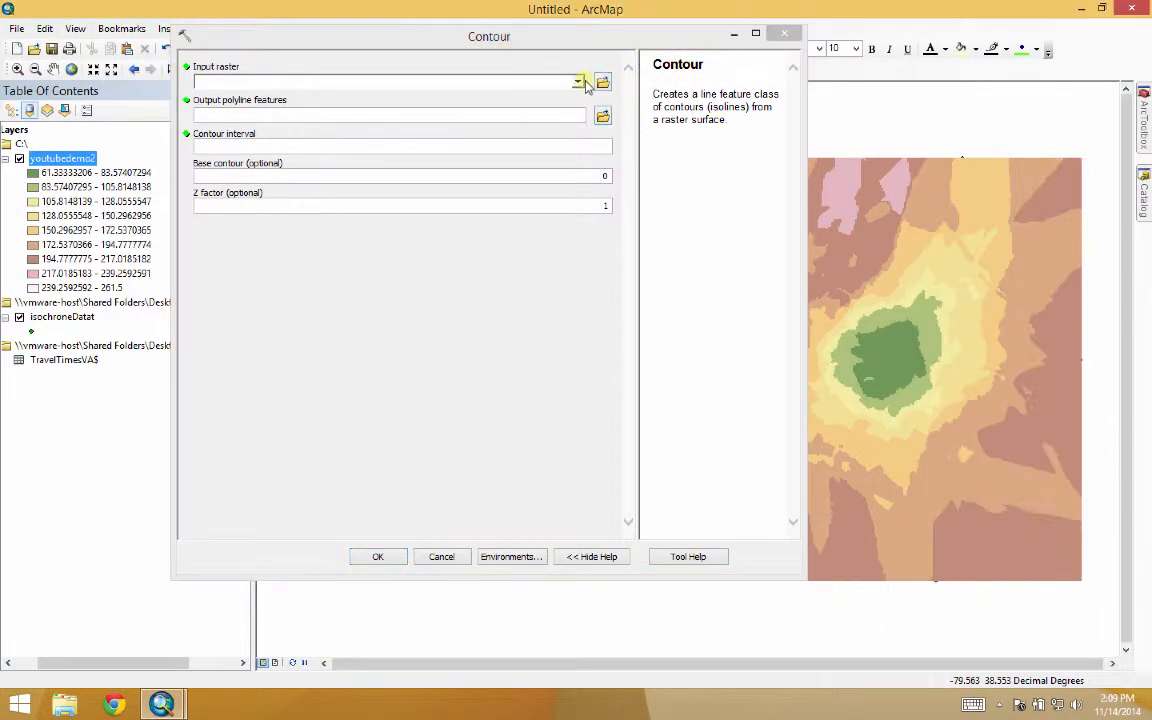
- Set youtubedemo2 as the Contour tool's input raster
{"action": "left_click", "coordinate": [578, 82]}
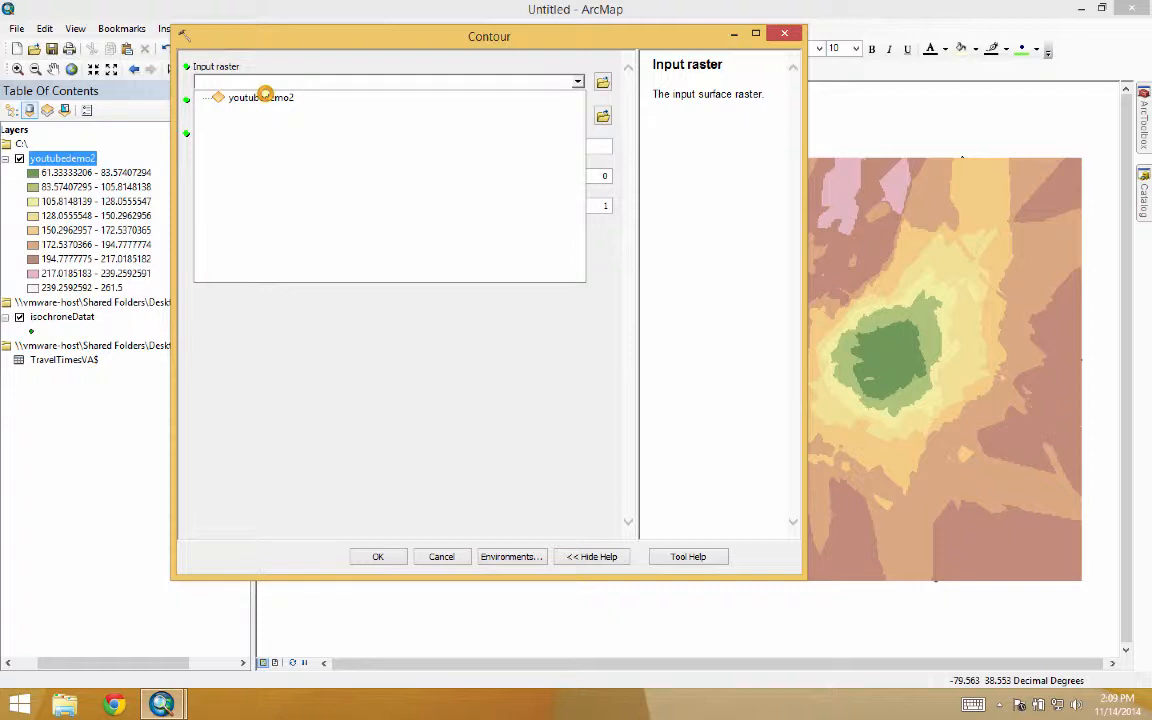
{"action": "left_click", "coordinate": [262, 97]}
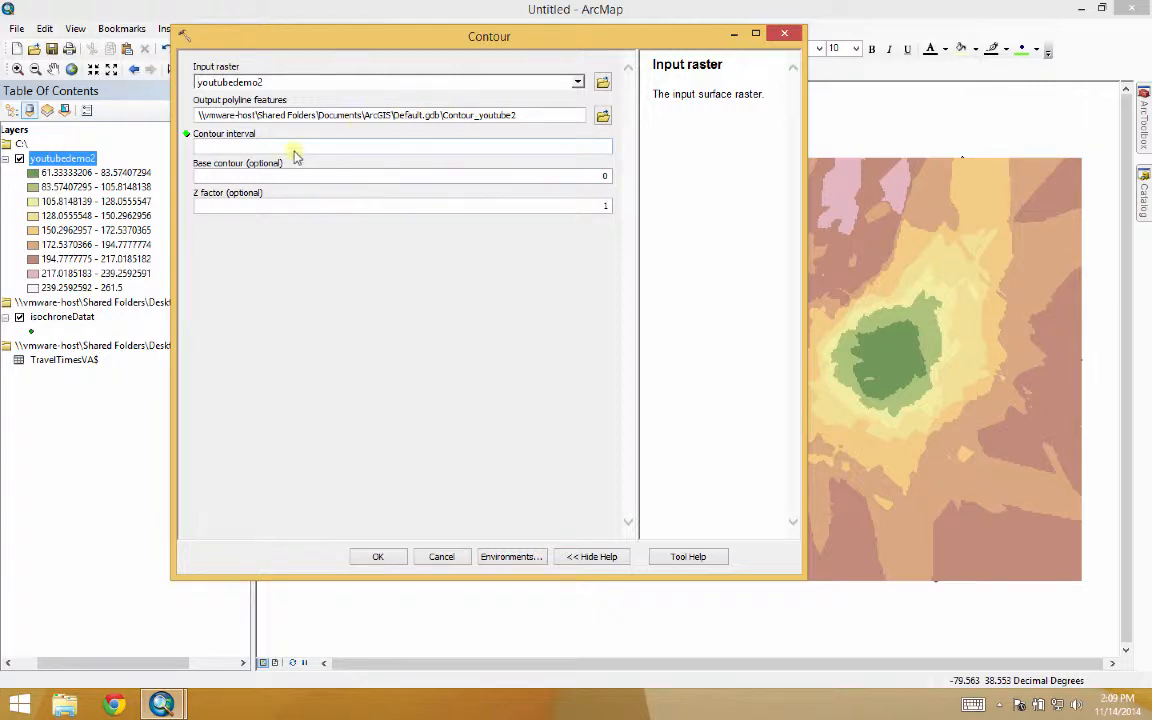
{"action": "left_click", "coordinate": [400, 146]}
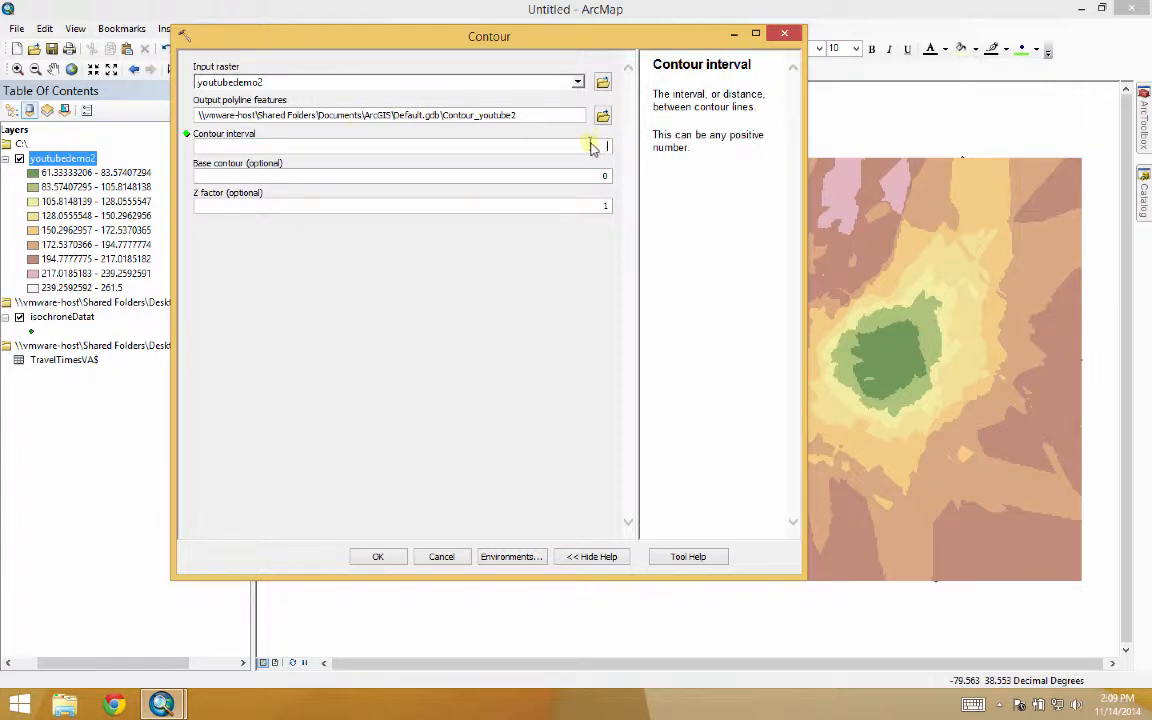
{"action": "left_click_drag", "start_coordinate": [489, 36], "coordinate": [918, 90]}
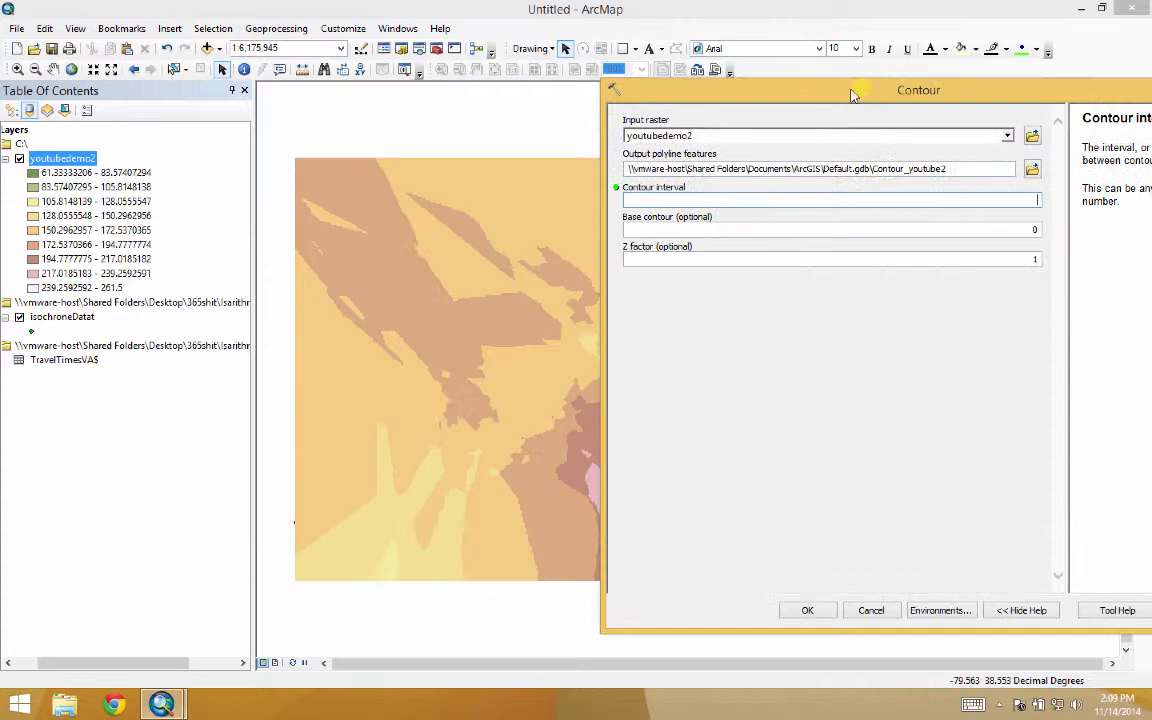
{"action": "left_click_drag", "start_coordinate": [918, 90], "coordinate": [370, 25]}
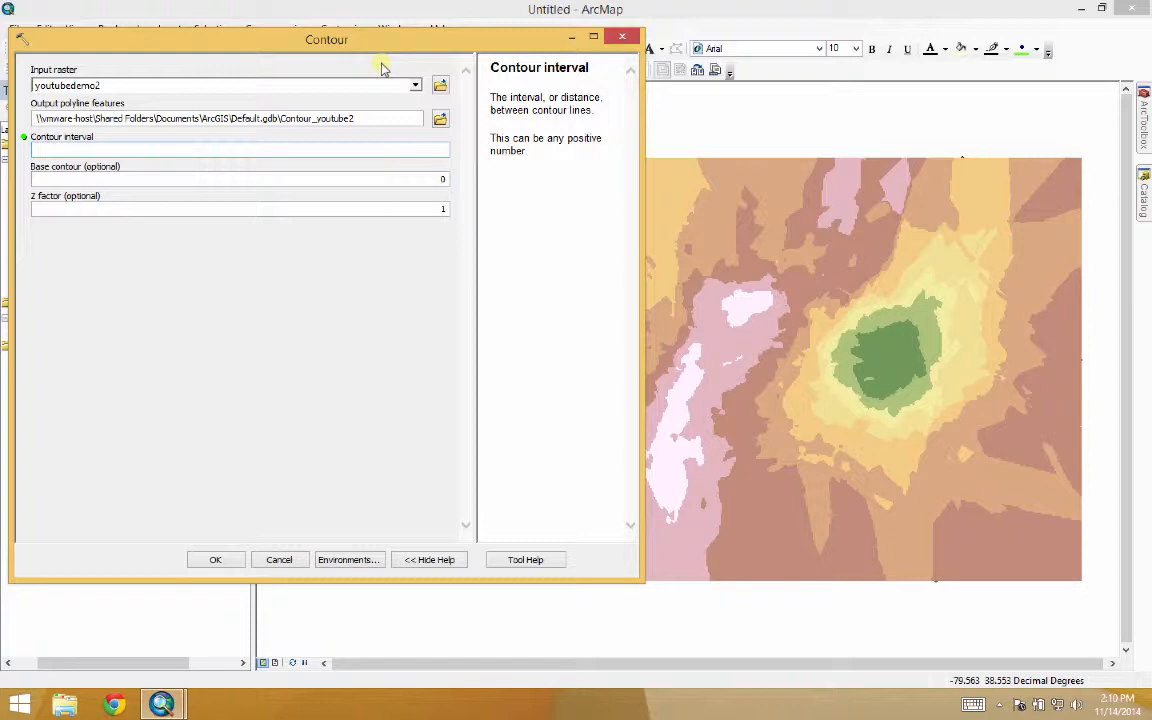
- Run Contour at a 20 interval, then hide the youtubedemo2 raster layer
{"action": "type", "text": "2"}
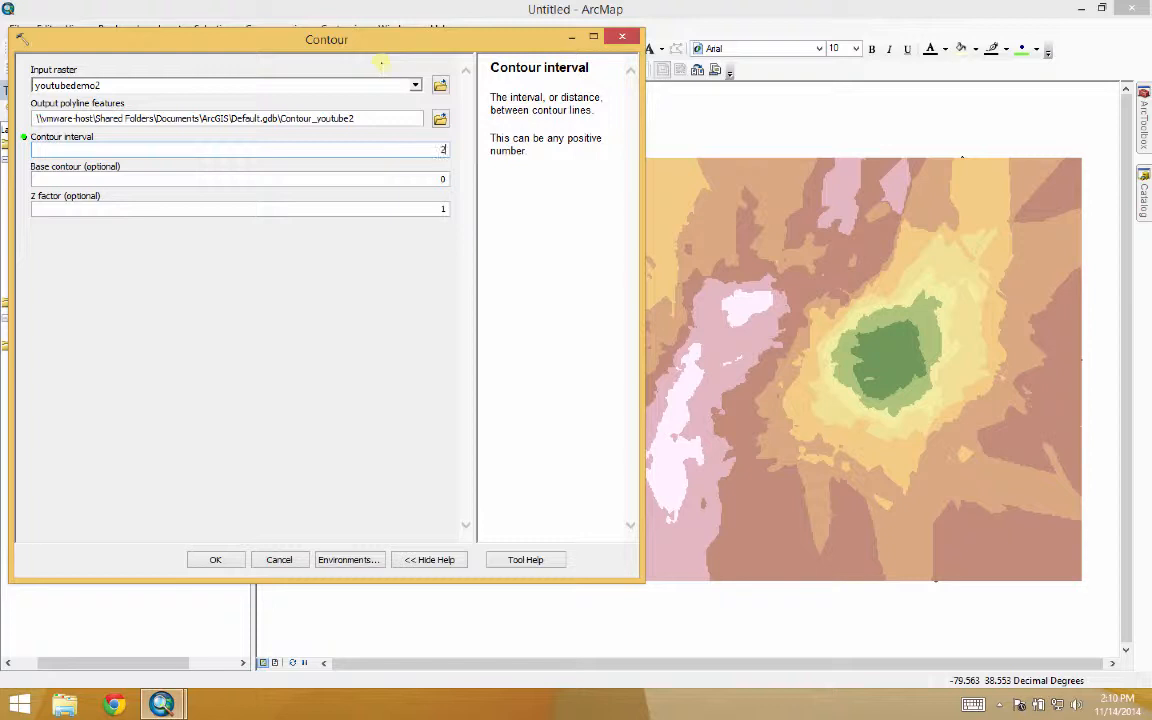
{"action": "type", "text": "0"}
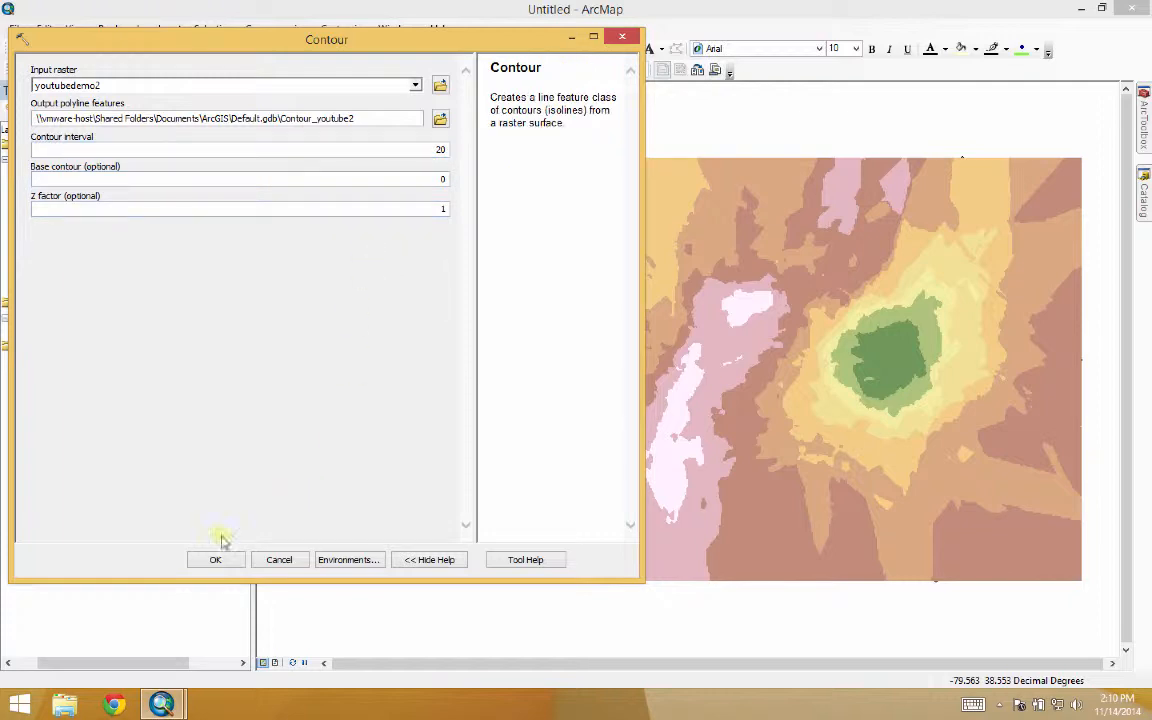
{"action": "left_click", "coordinate": [215, 559]}
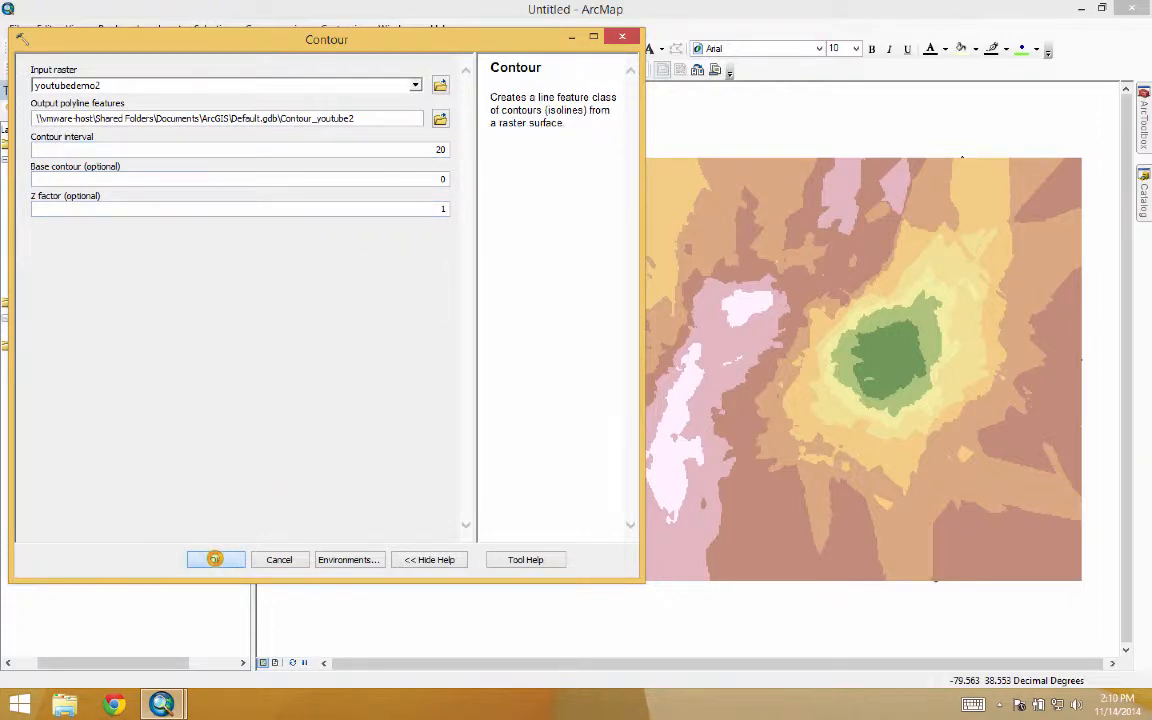
{"action": "left_click", "coordinate": [215, 559]}
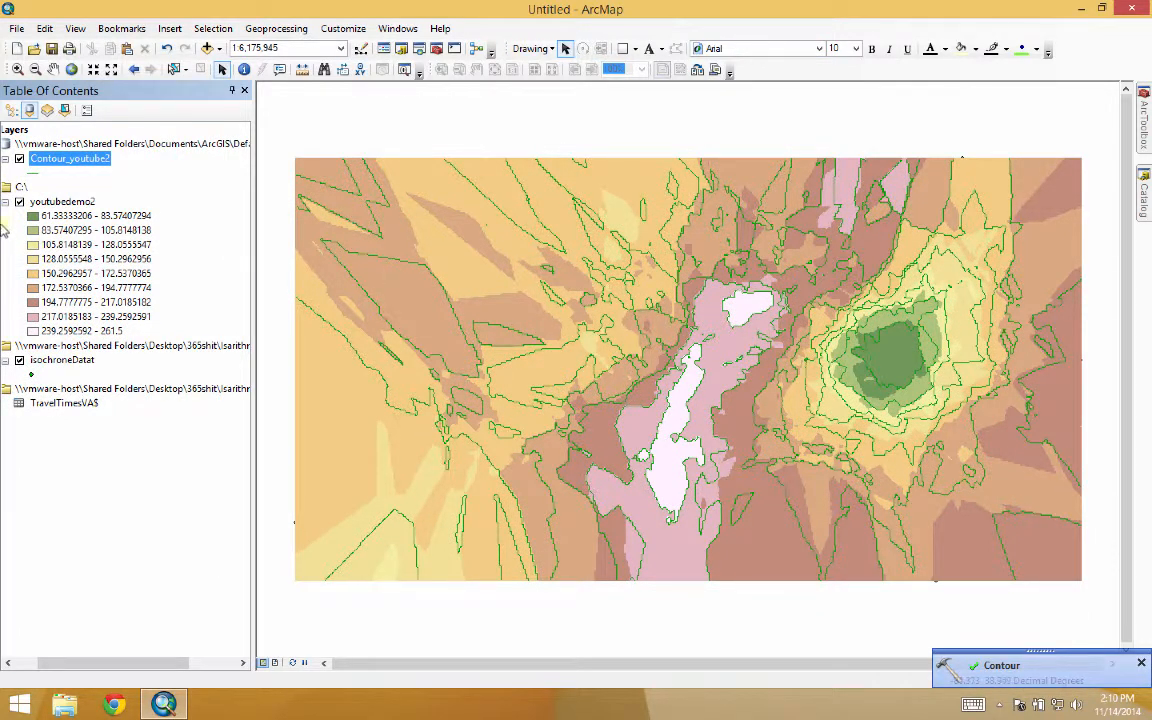
{"action": "left_click", "coordinate": [18, 201]}
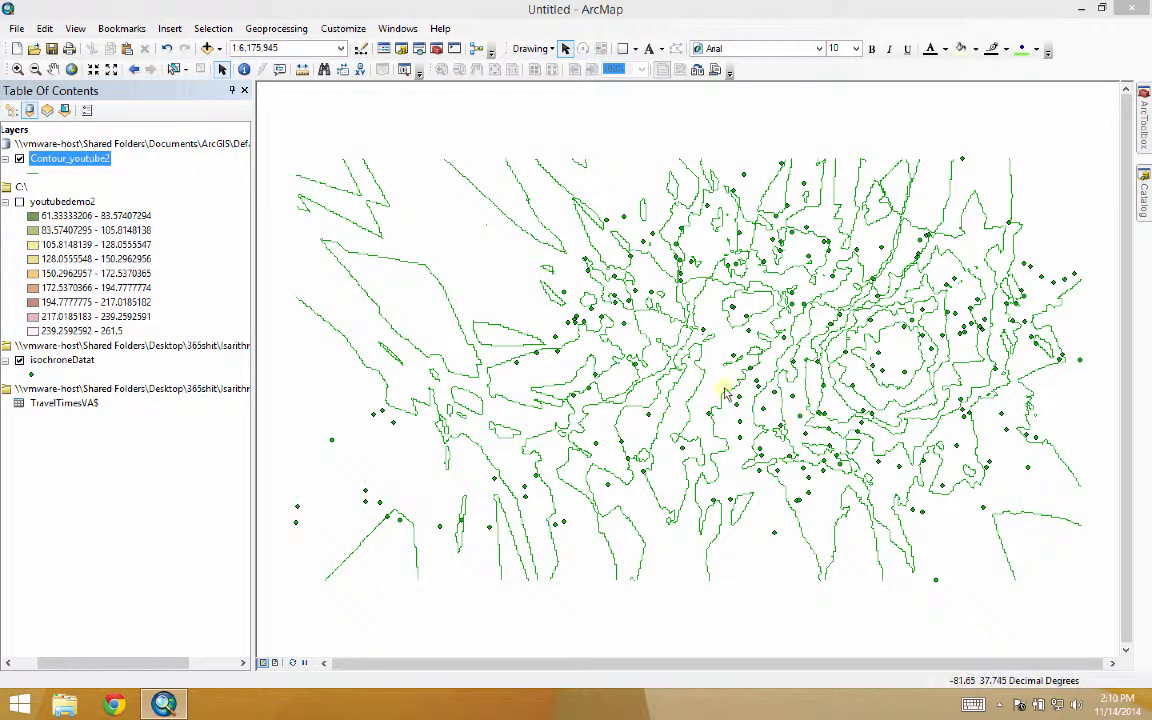
{"action": "mouse_move", "coordinate": [715, 345]}
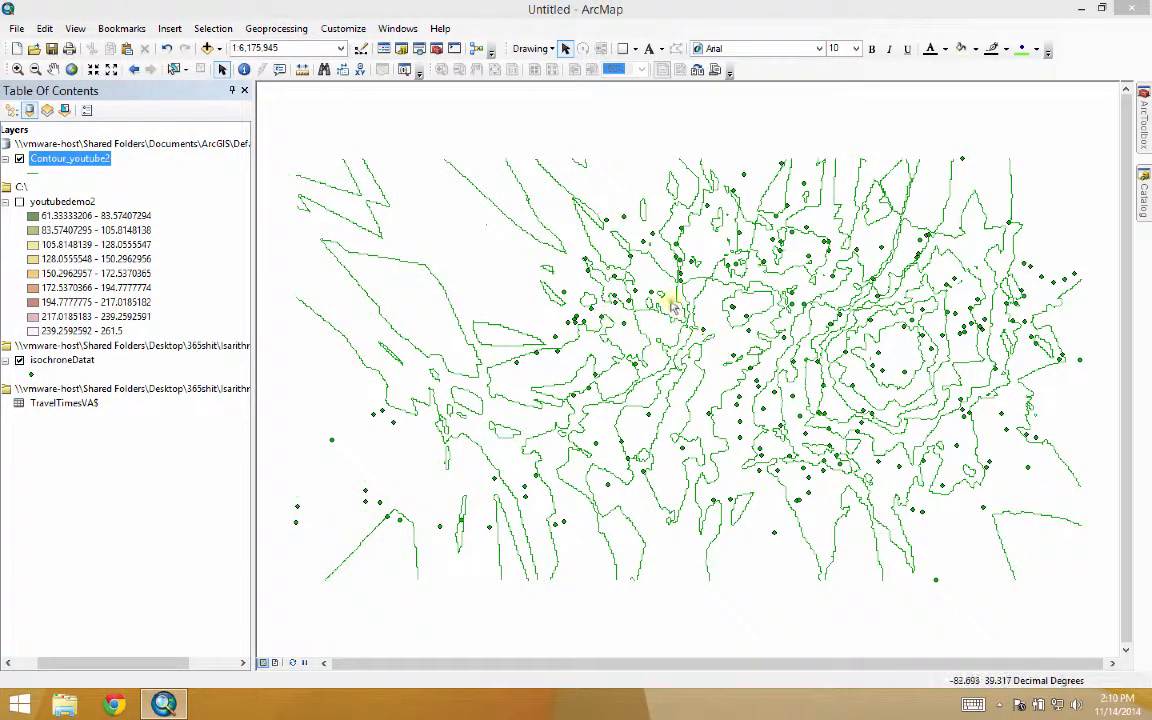
{"action": "mouse_move", "coordinate": [710, 350]}
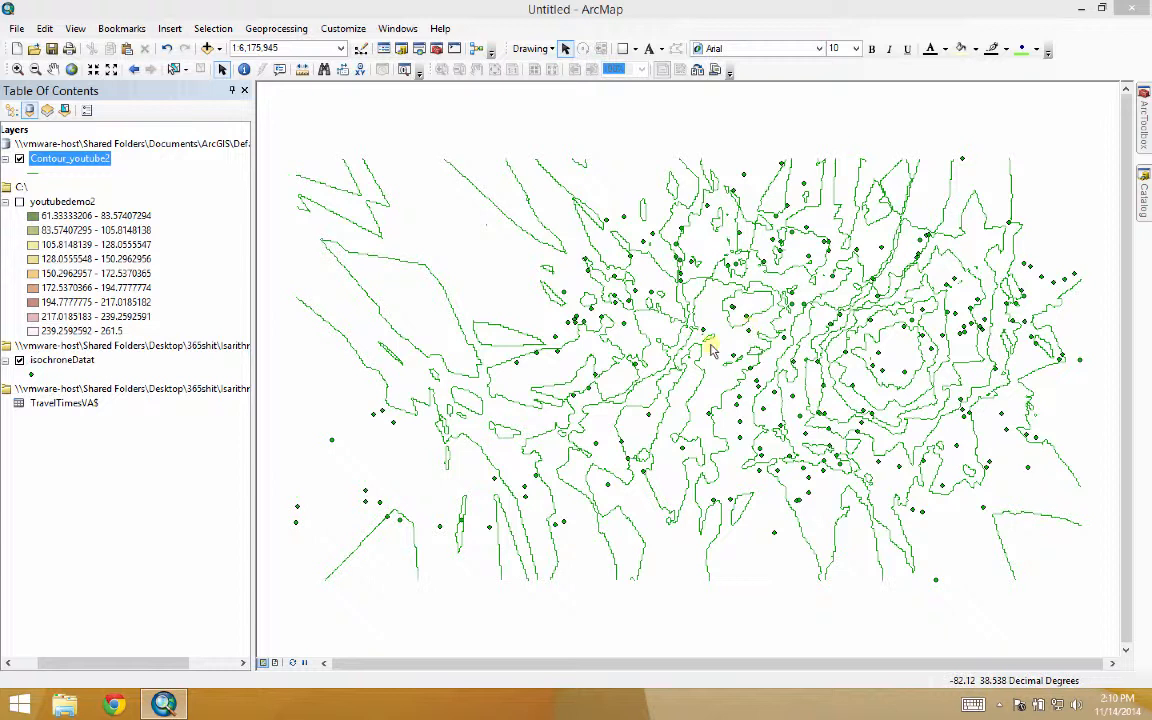
{"action": "mouse_move", "coordinate": [712, 390]}
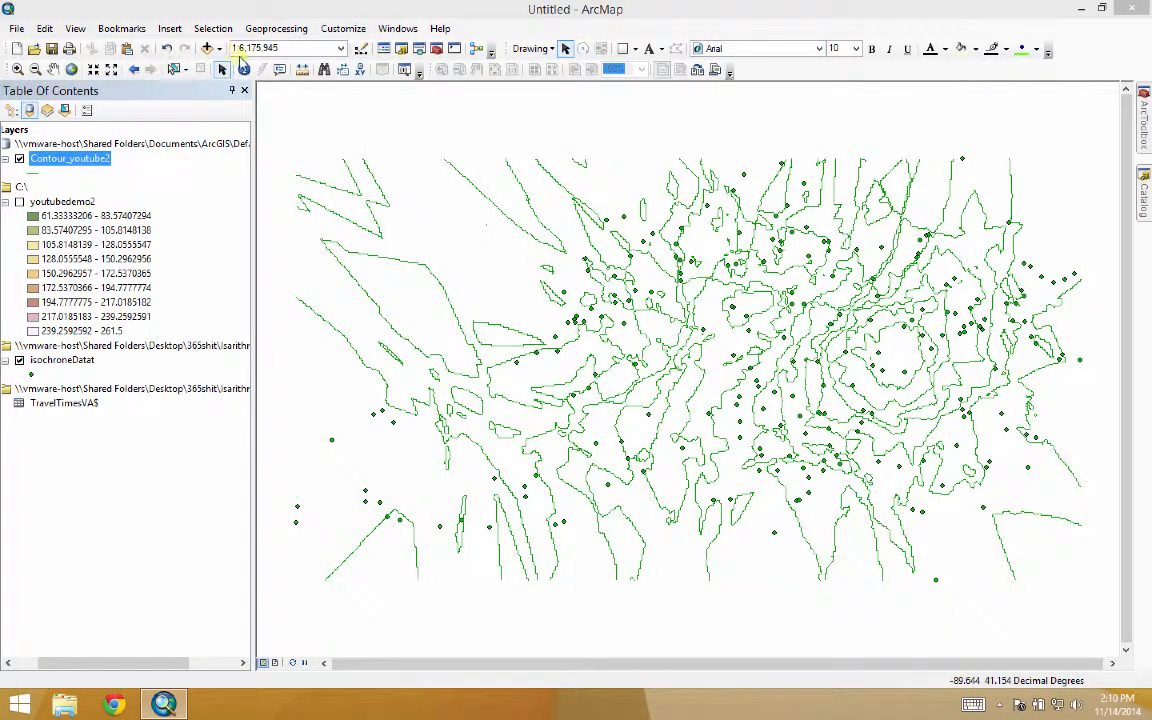
- Add the Light Gray Canvas basemap via Add Data > Add Basemap
{"action": "left_click", "coordinate": [207, 48]}
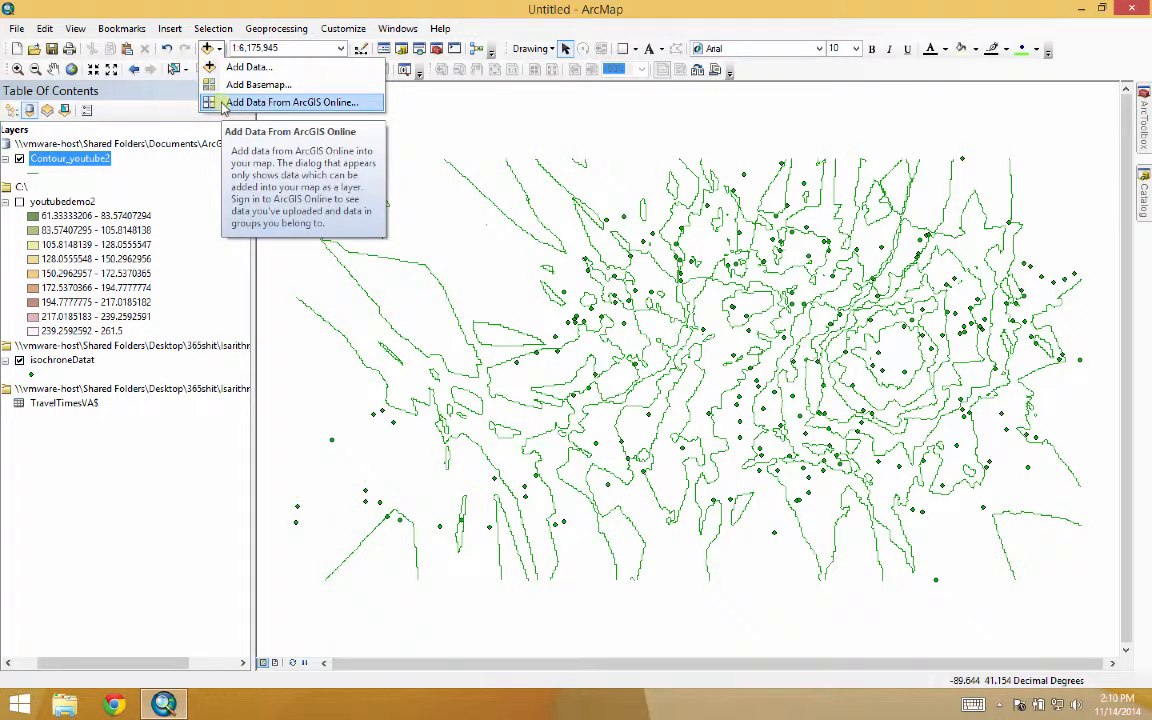
{"action": "left_click", "coordinate": [291, 102]}
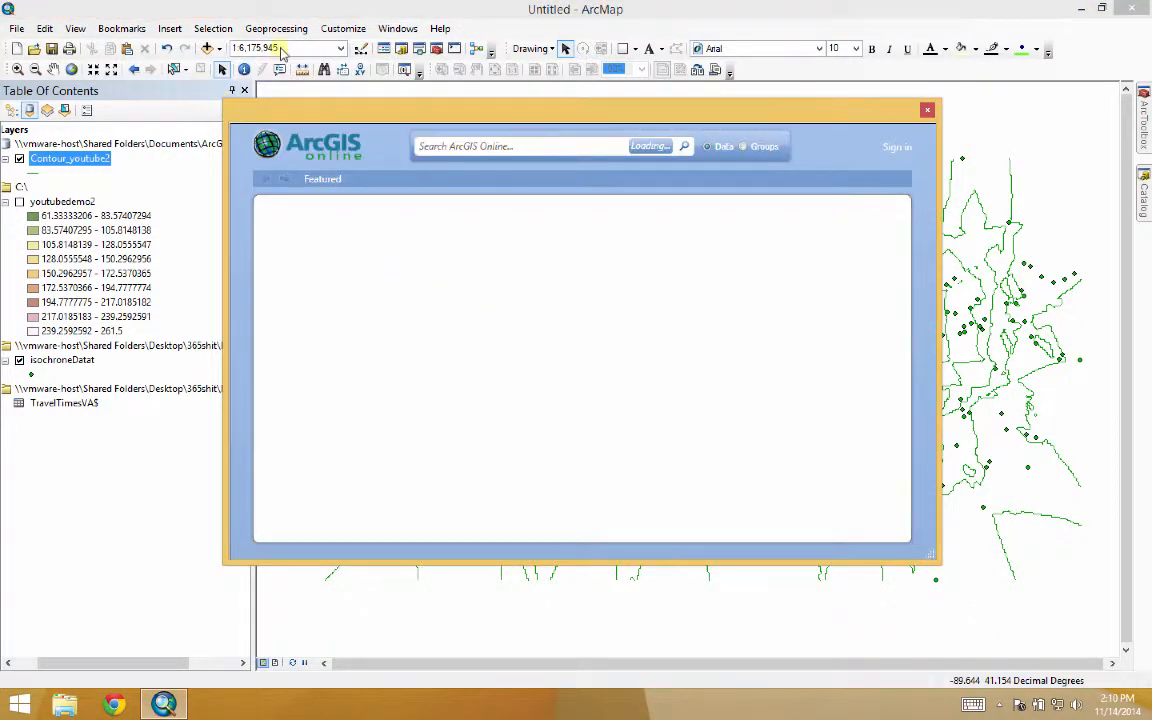
{"action": "left_click", "coordinate": [926, 109]}
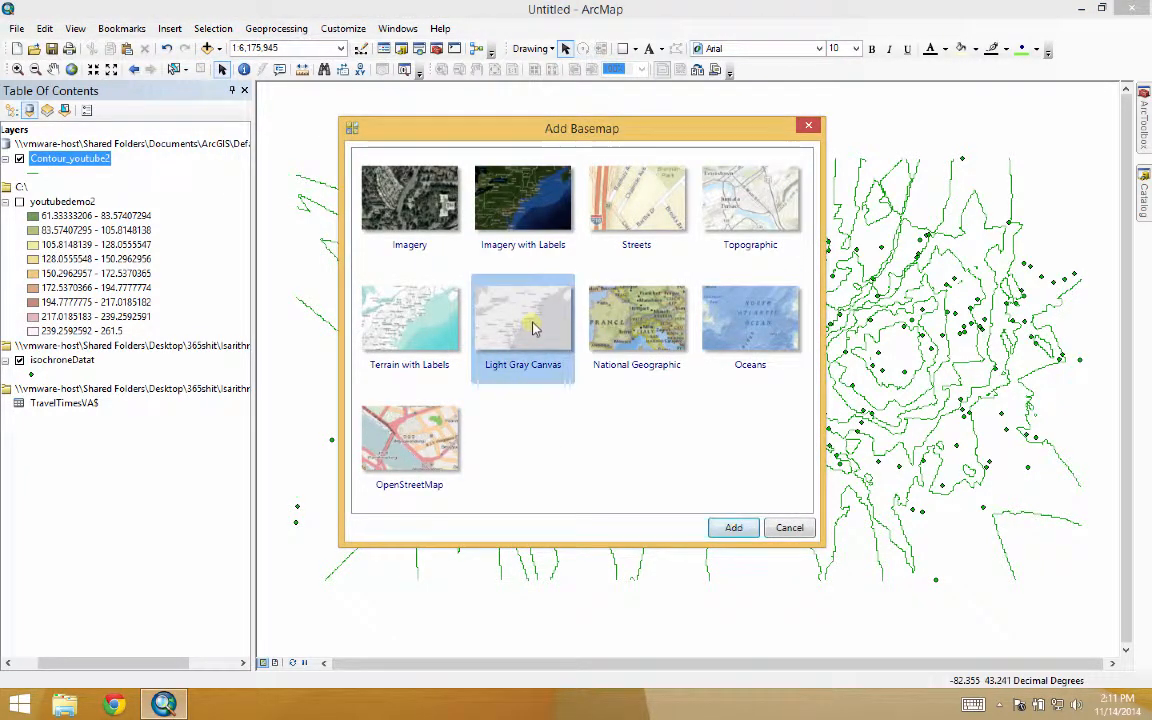
{"action": "left_click", "coordinate": [789, 527]}
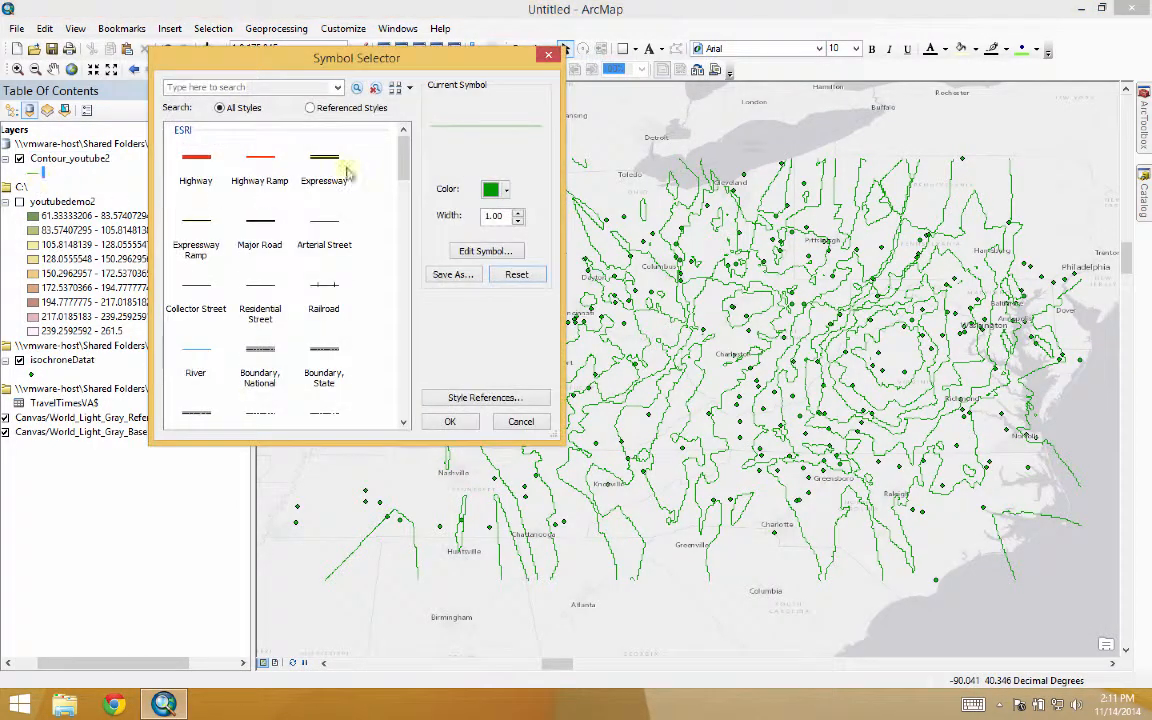
- Choose a thin gray line symbol for the contour lines
{"action": "left_click", "coordinate": [492, 189]}
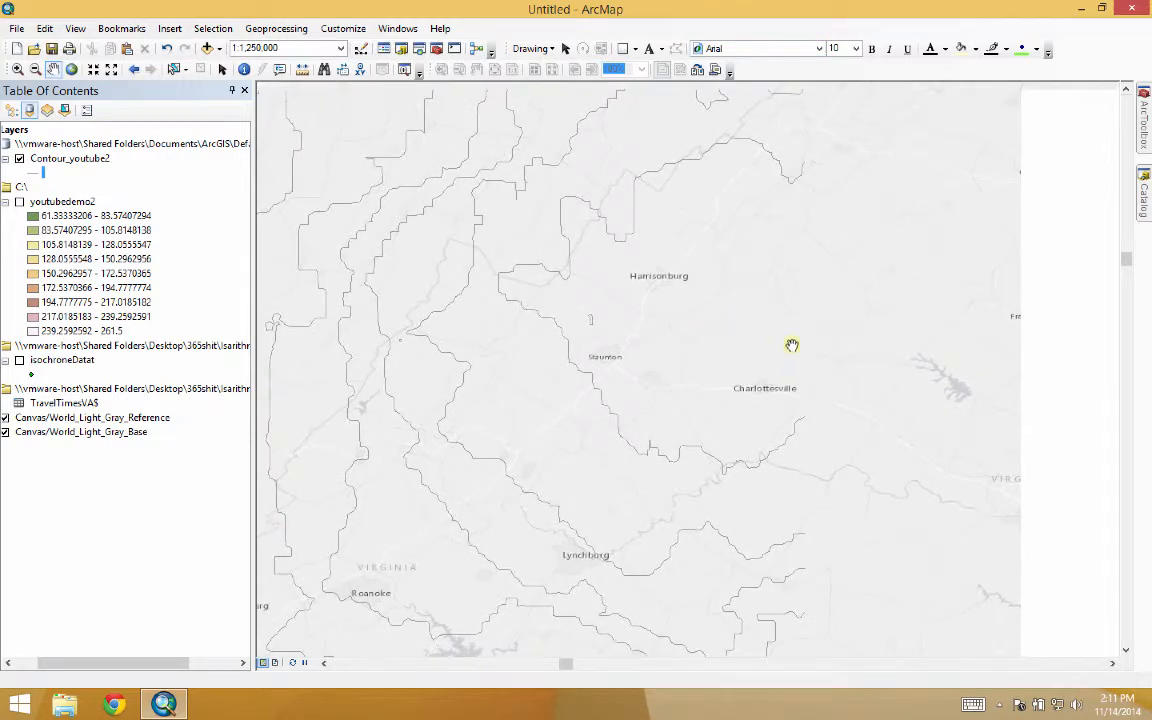
- Pan the map west into West Virginia
{"action": "left_click_drag", "start_coordinate": [792, 345], "coordinate": [837, 366]}
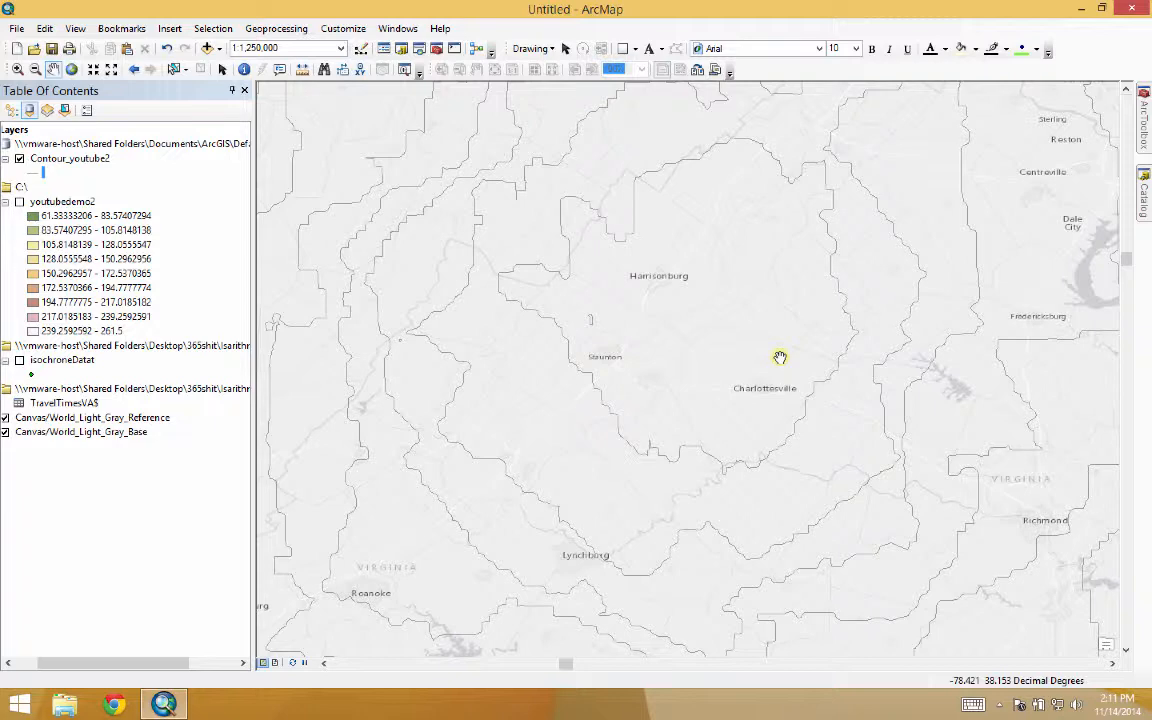
{"action": "left_click_drag", "start_coordinate": [780, 358], "coordinate": [651, 353]}
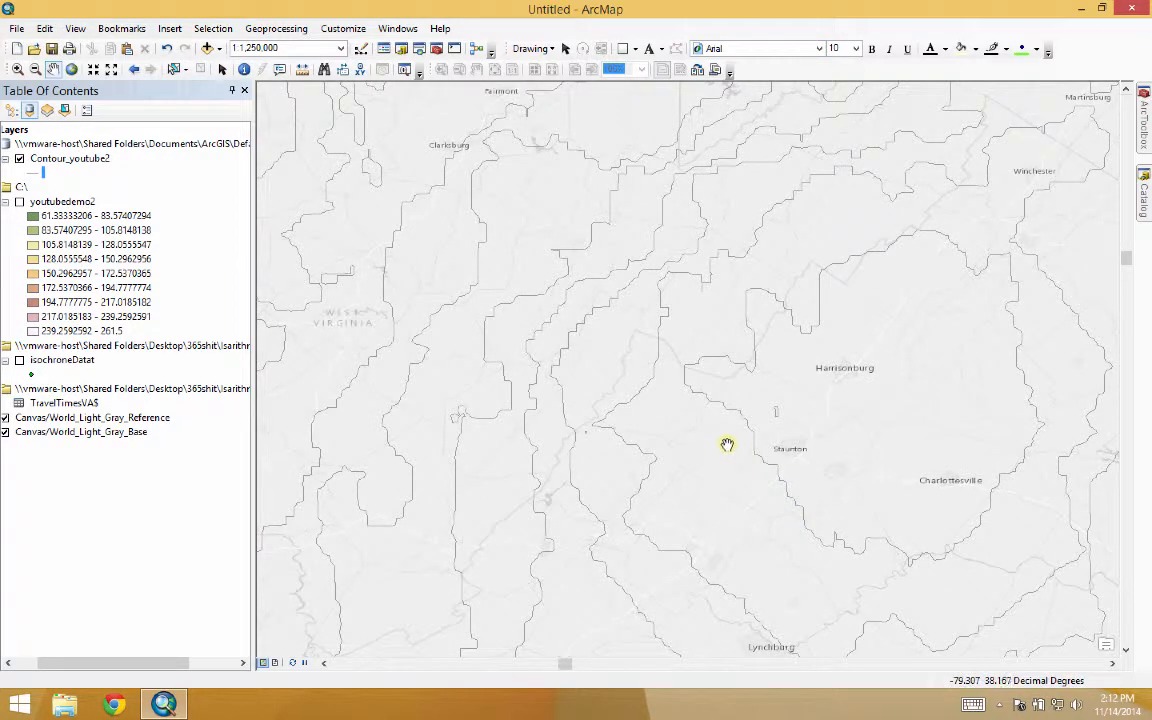
{"action": "left_click_drag", "start_coordinate": [728, 445], "coordinate": [761, 437]}
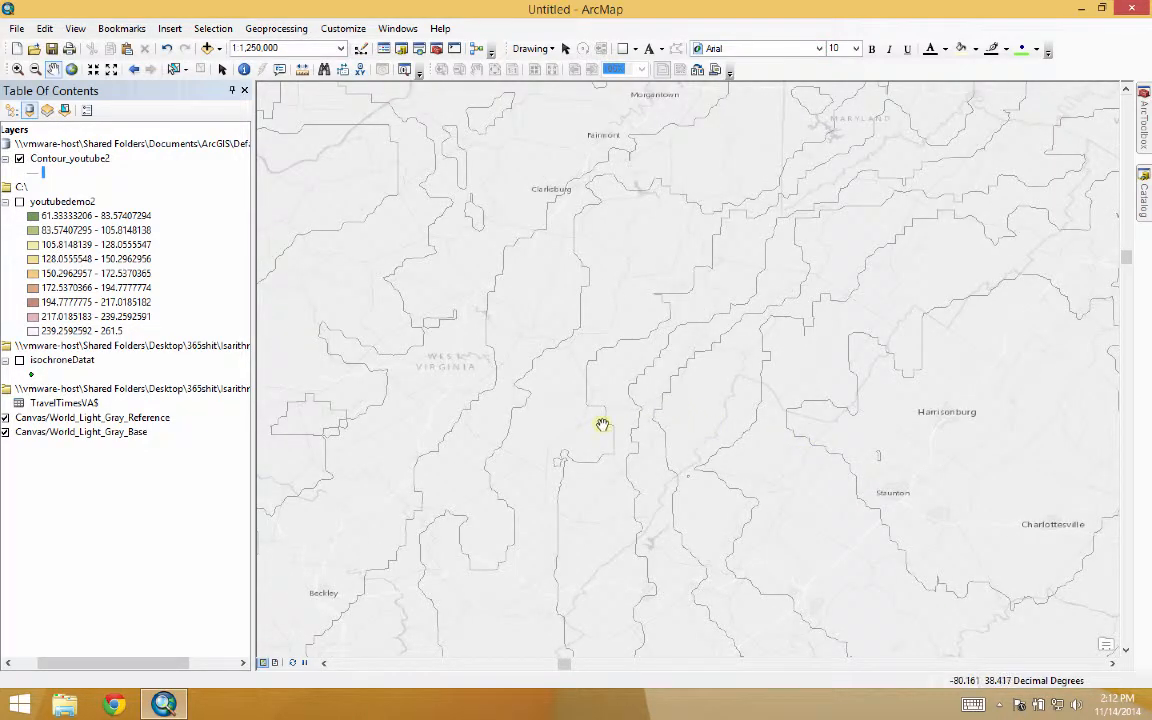
{"action": "left_click_drag", "start_coordinate": [602, 424], "coordinate": [697, 445]}
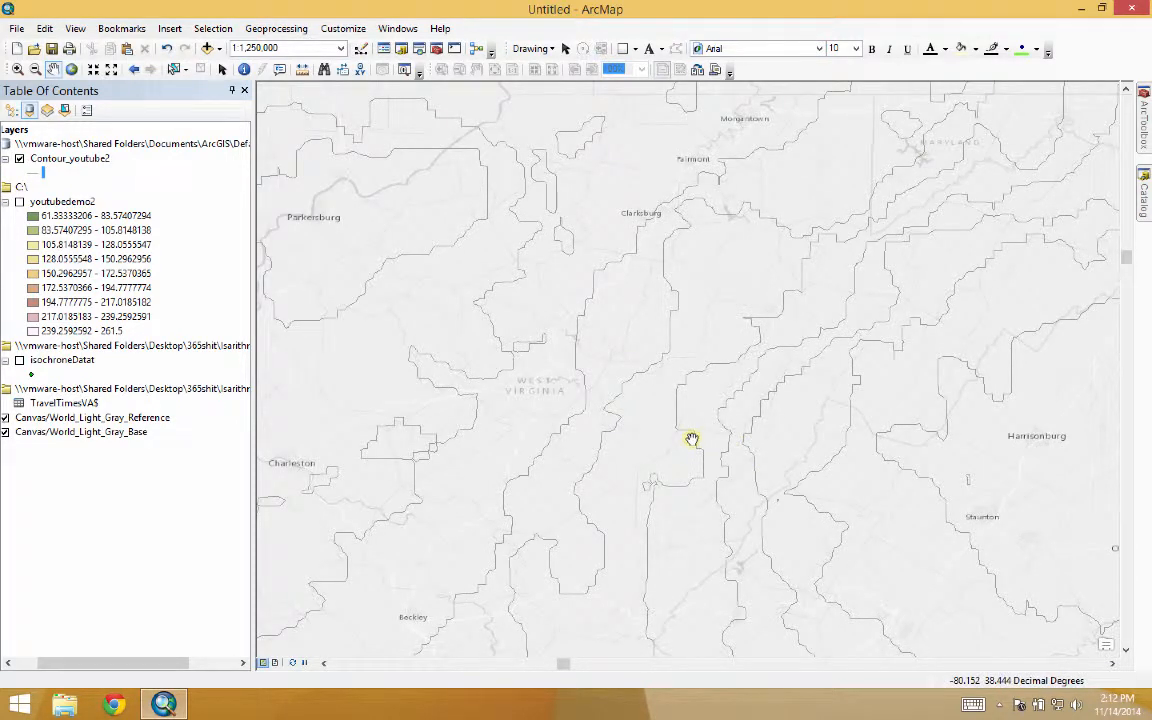
{"action": "left_click_drag", "start_coordinate": [693, 439], "coordinate": [588, 432]}
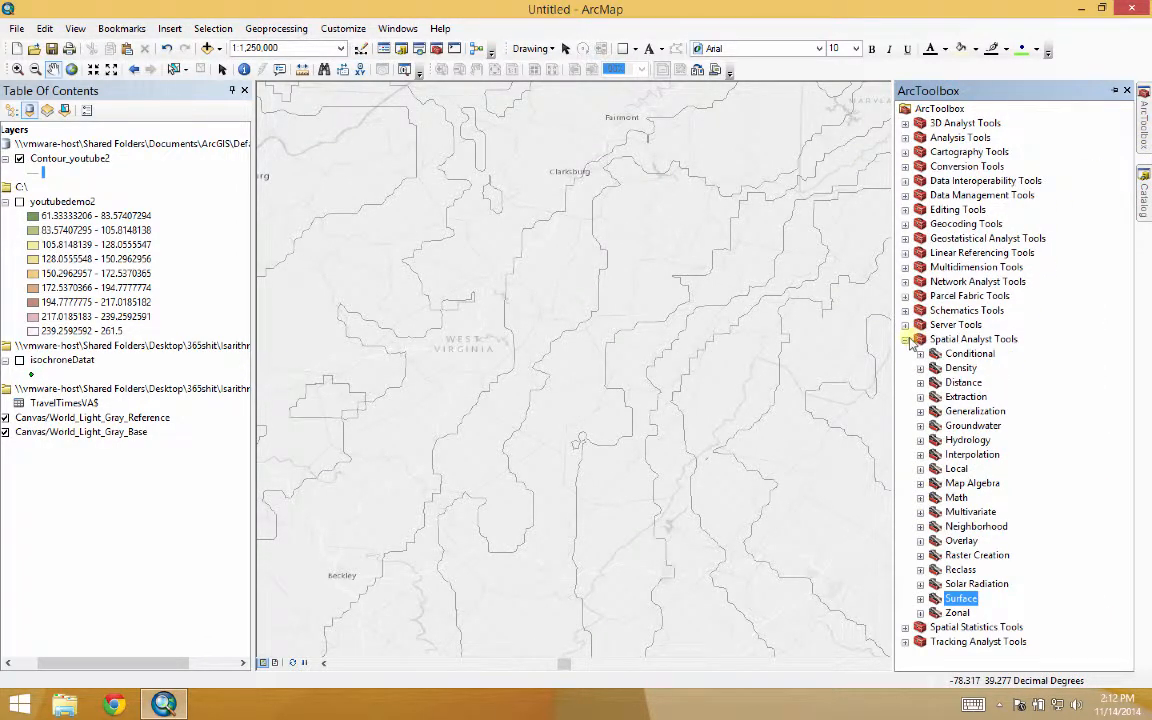
- Collapse Spatial Analyst Tools and launch Cartography Tools > Generalization > Smooth Line
{"action": "left_click", "coordinate": [906, 338]}
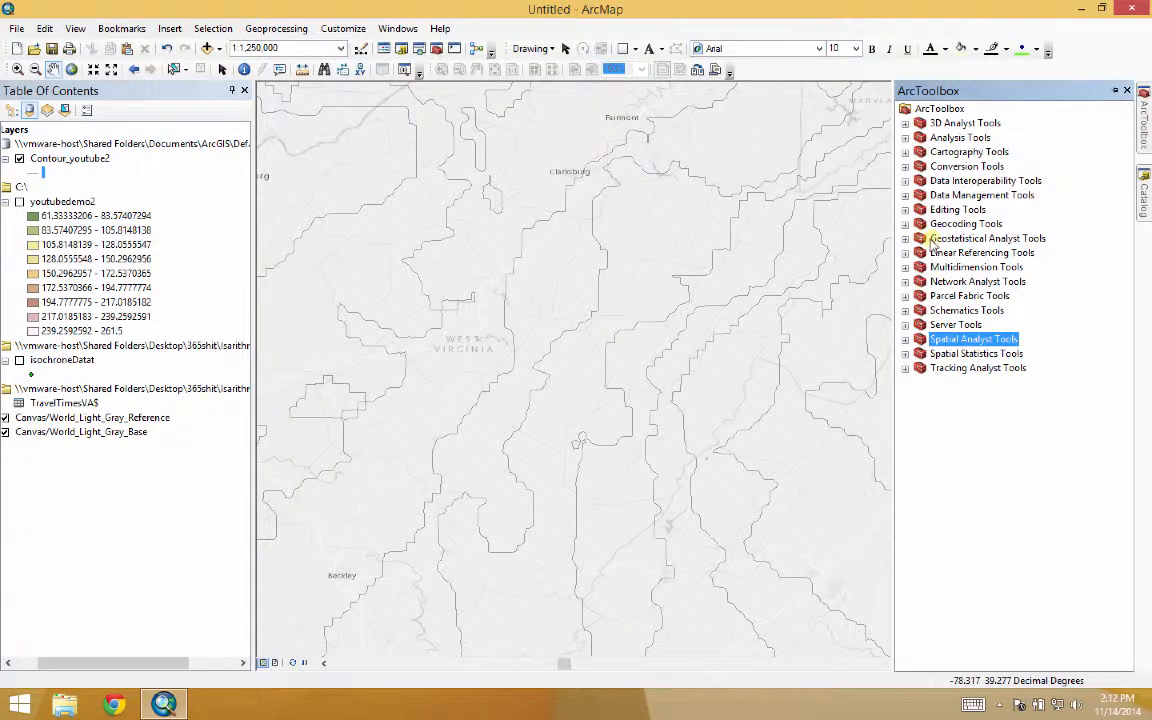
{"action": "left_click", "coordinate": [906, 151]}
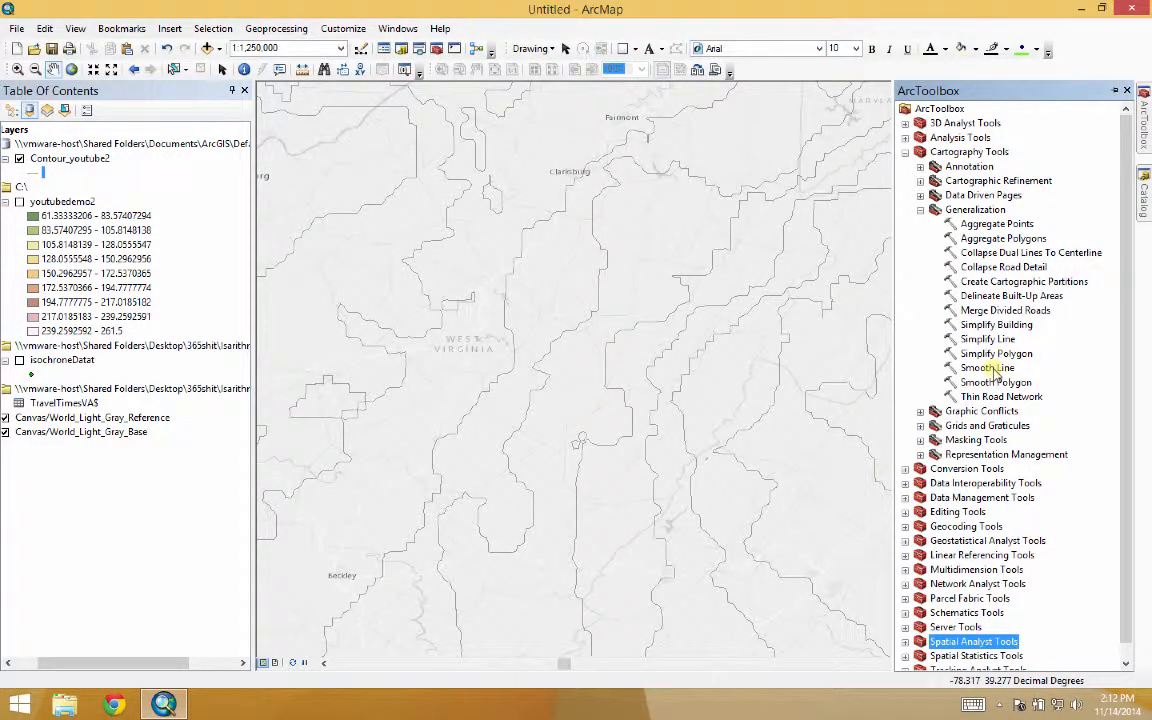
{"action": "mouse_move", "coordinate": [978, 340]}
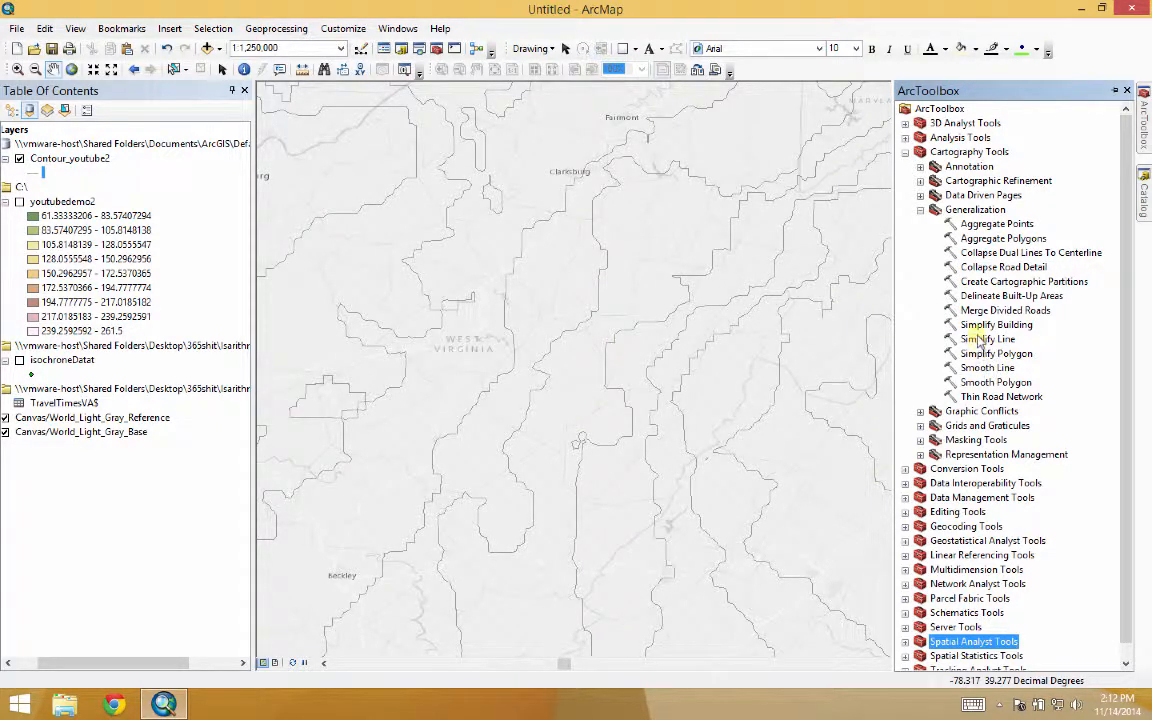
{"action": "mouse_move", "coordinate": [978, 370]}
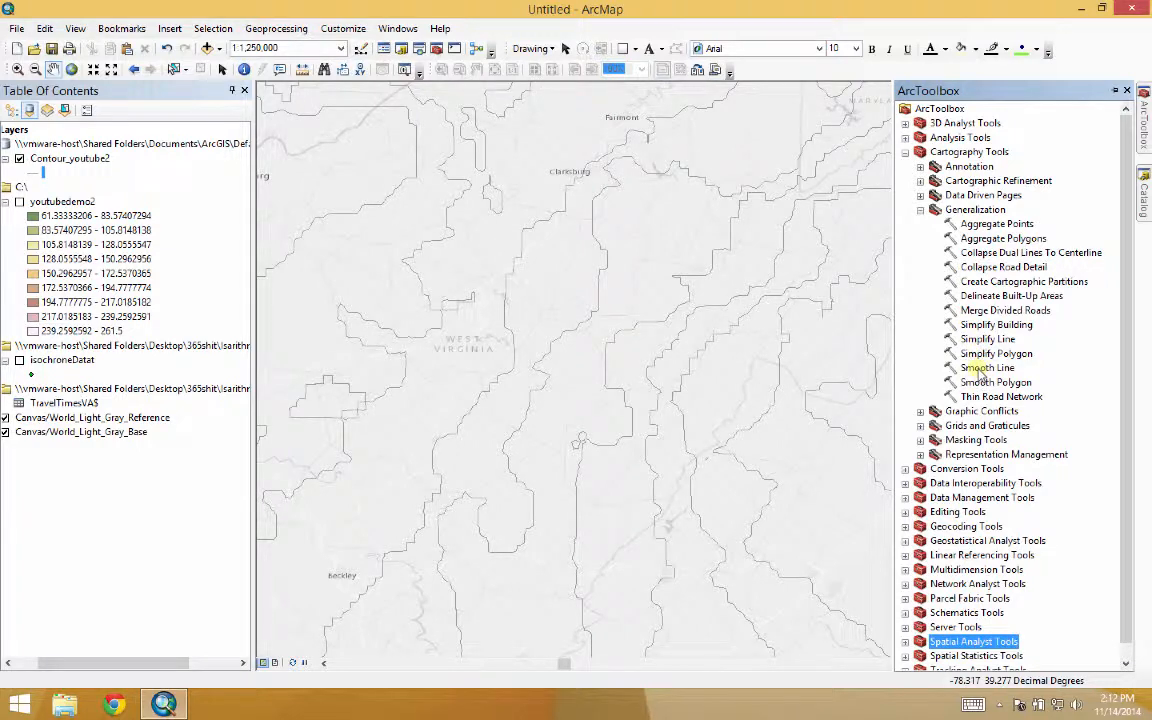
{"action": "double_click", "coordinate": [987, 367]}
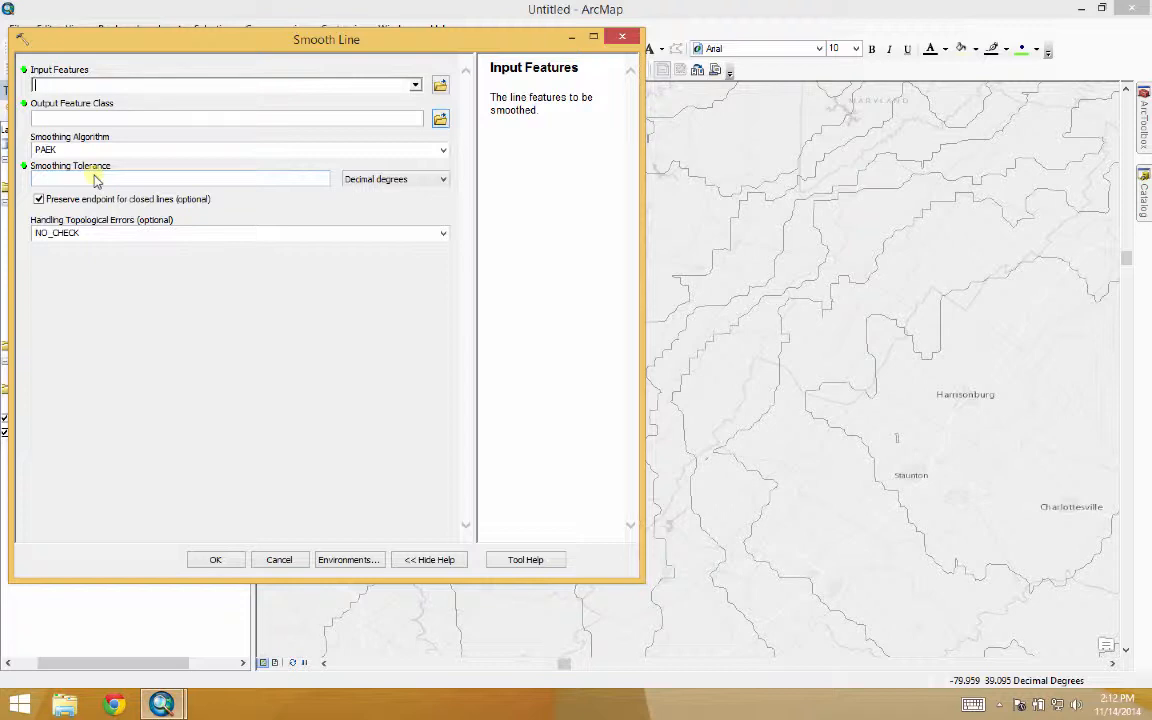
- Smooth the Contour_youtube2 lines using the PAEK algorithm
{"action": "left_click", "coordinate": [414, 84]}
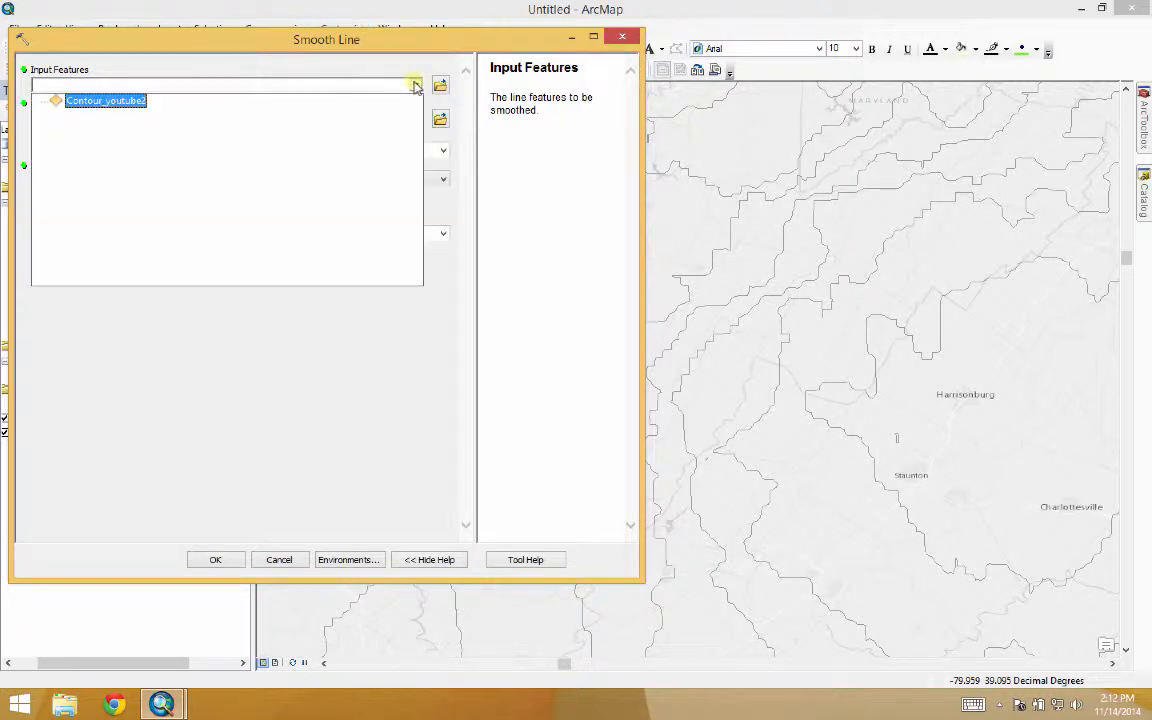
{"action": "left_click", "coordinate": [414, 84]}
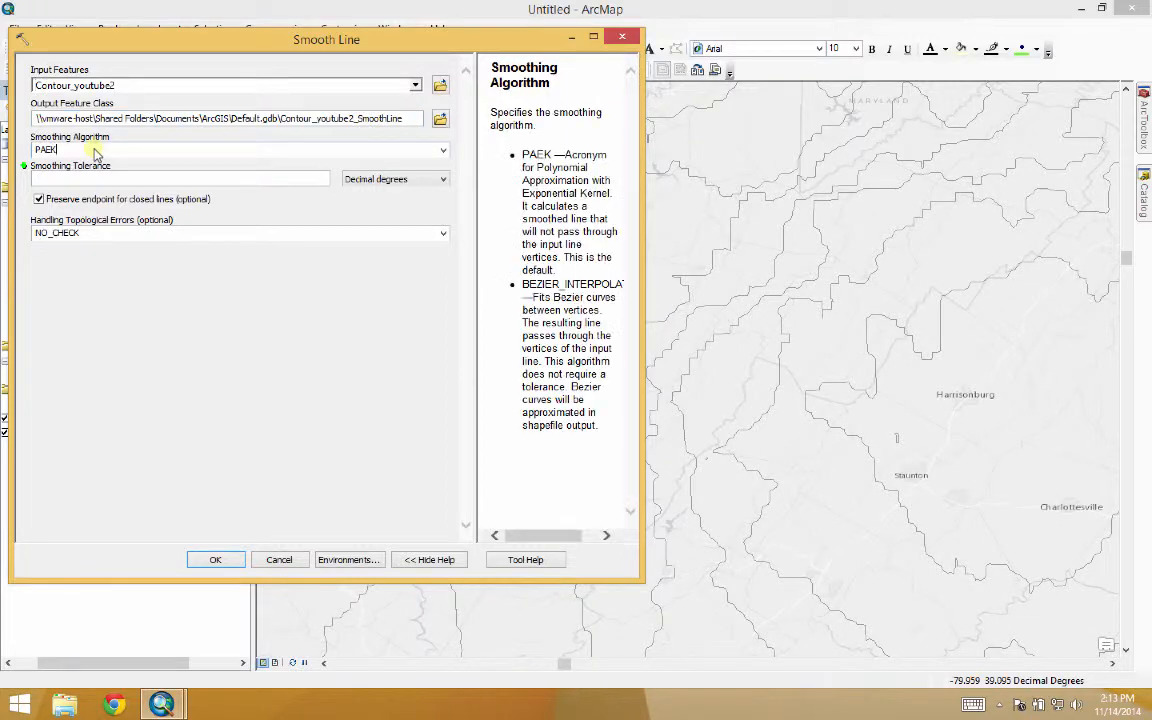
{"action": "left_click", "coordinate": [240, 149]}
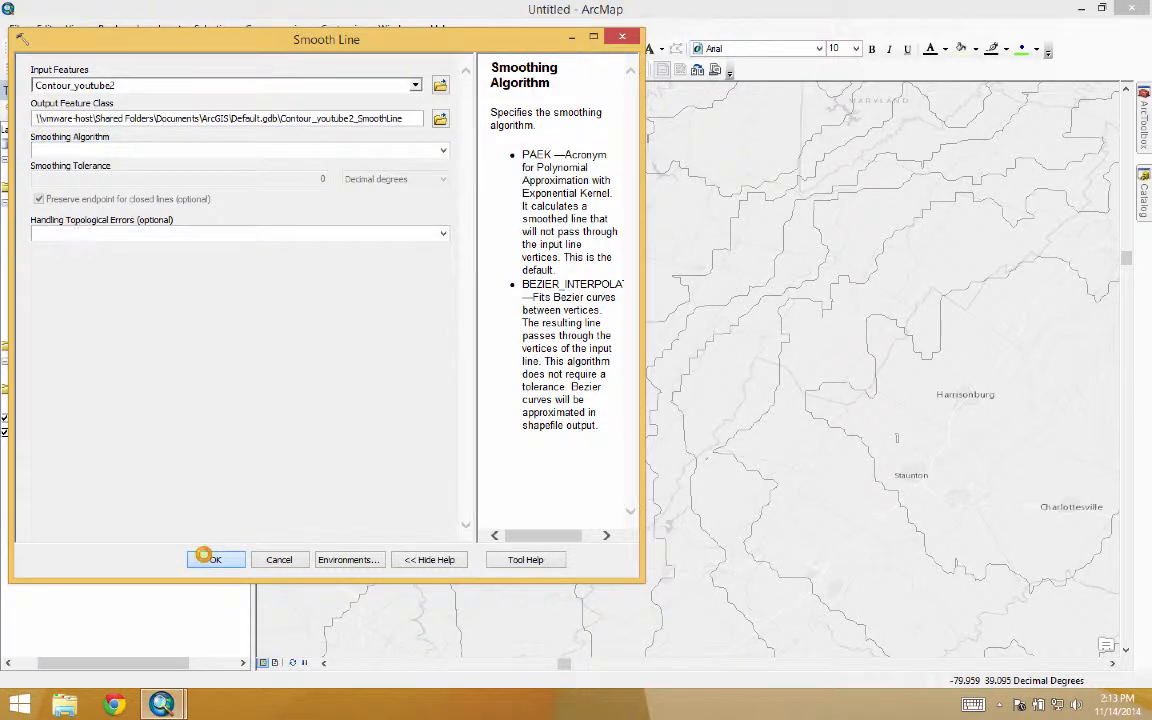
{"action": "left_click", "coordinate": [215, 559]}
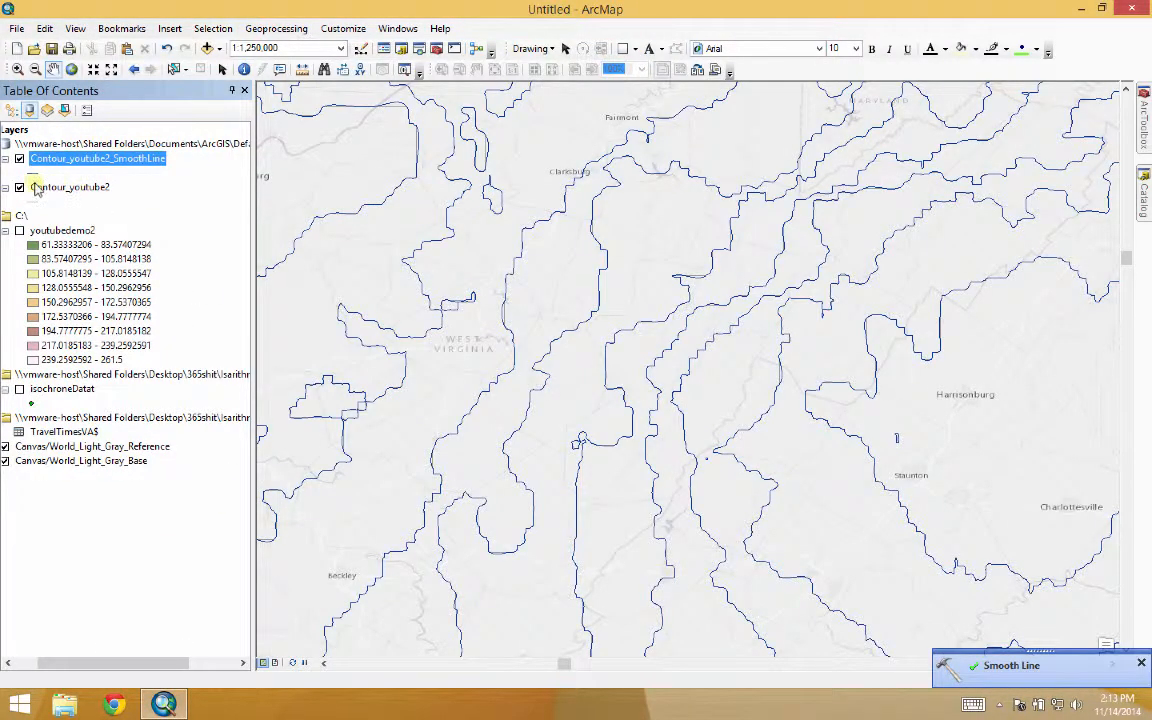
- Uncheck the Contour_youtube2 layer to hide the original contour lines
{"action": "left_click", "coordinate": [20, 187]}
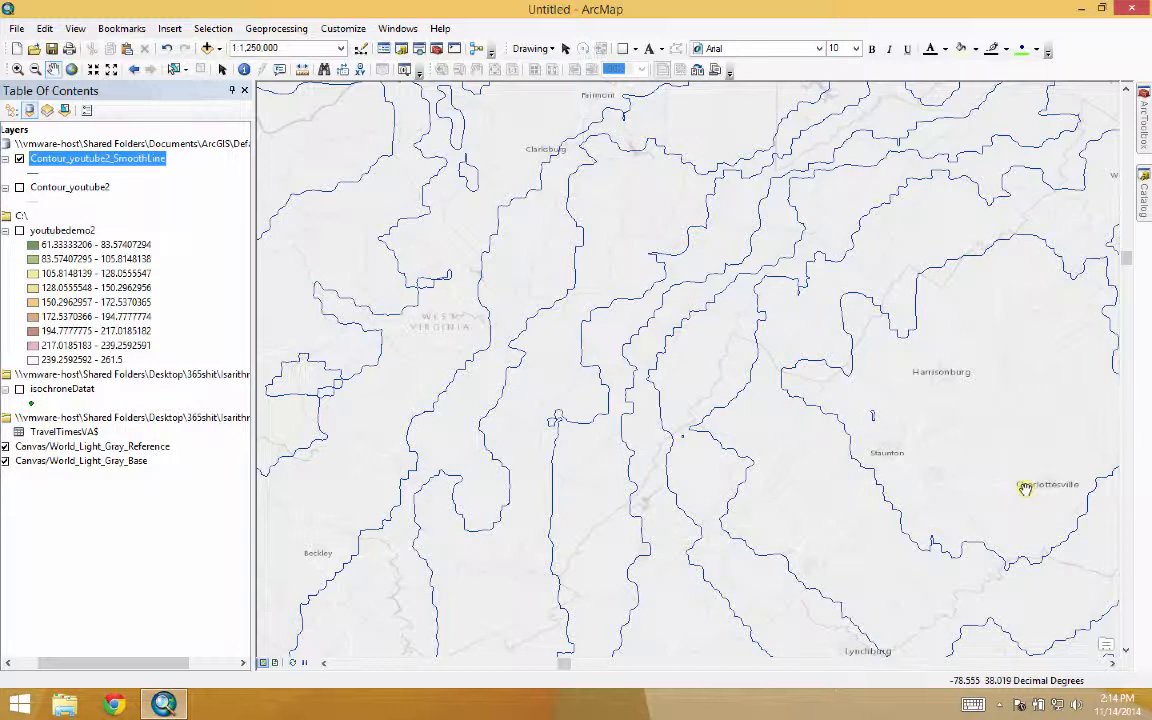
{"action": "mouse_move", "coordinate": [1010, 483]}
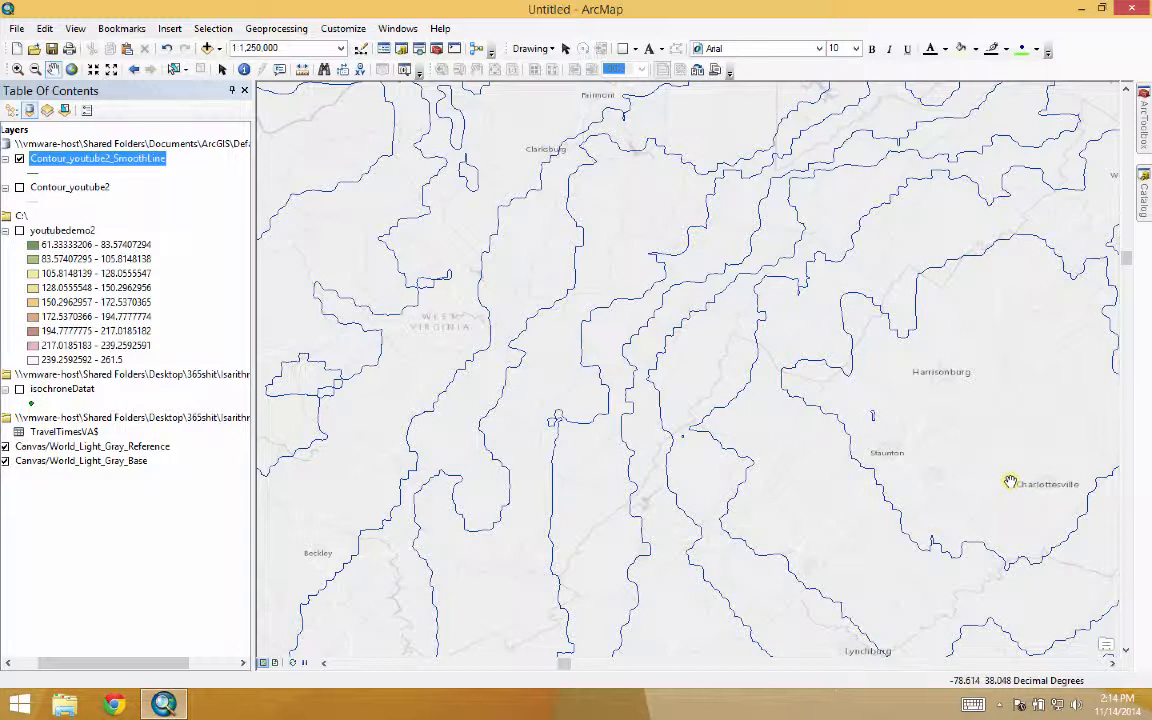